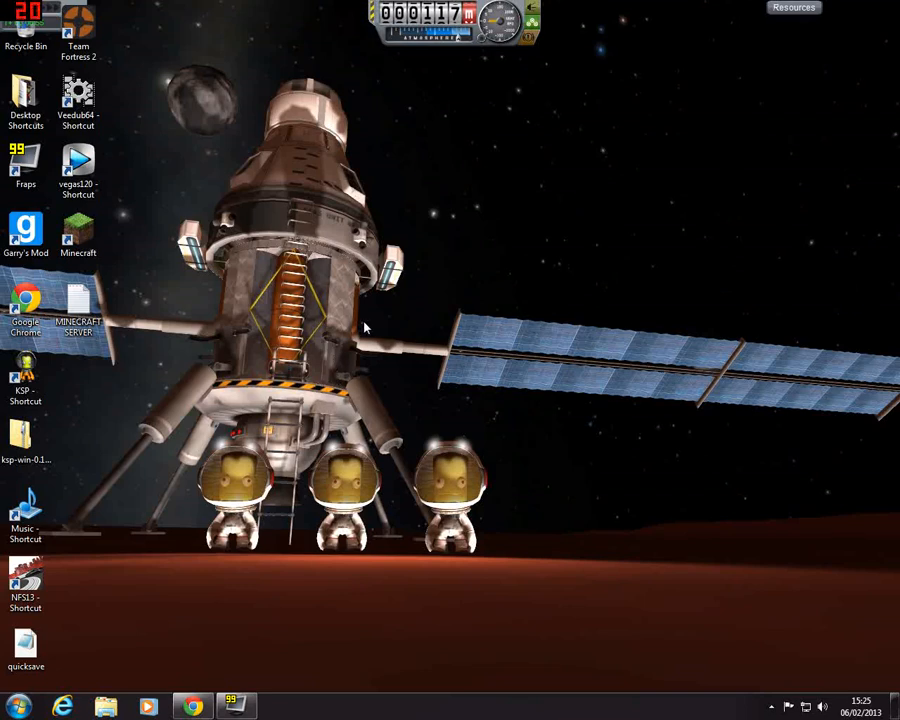
mouse_move(284, 552)
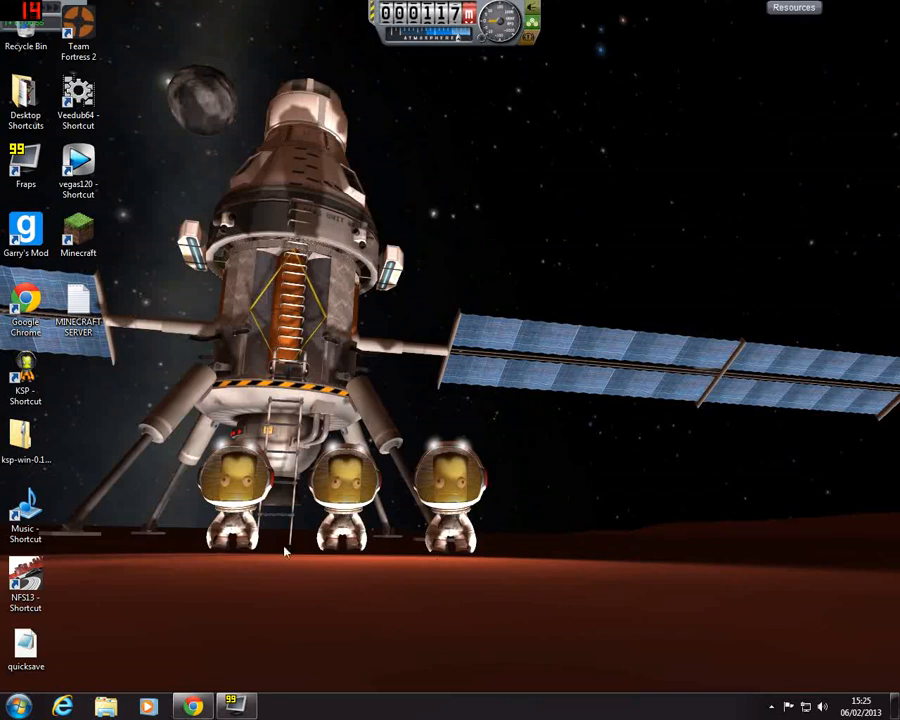
mouse_move(392, 548)
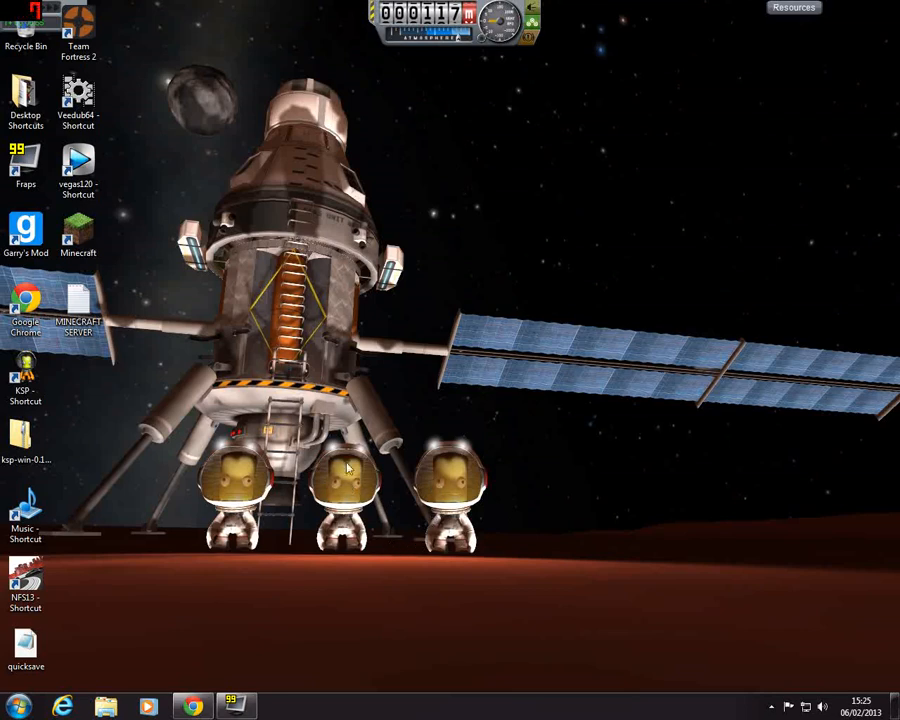
mouse_move(448, 132)
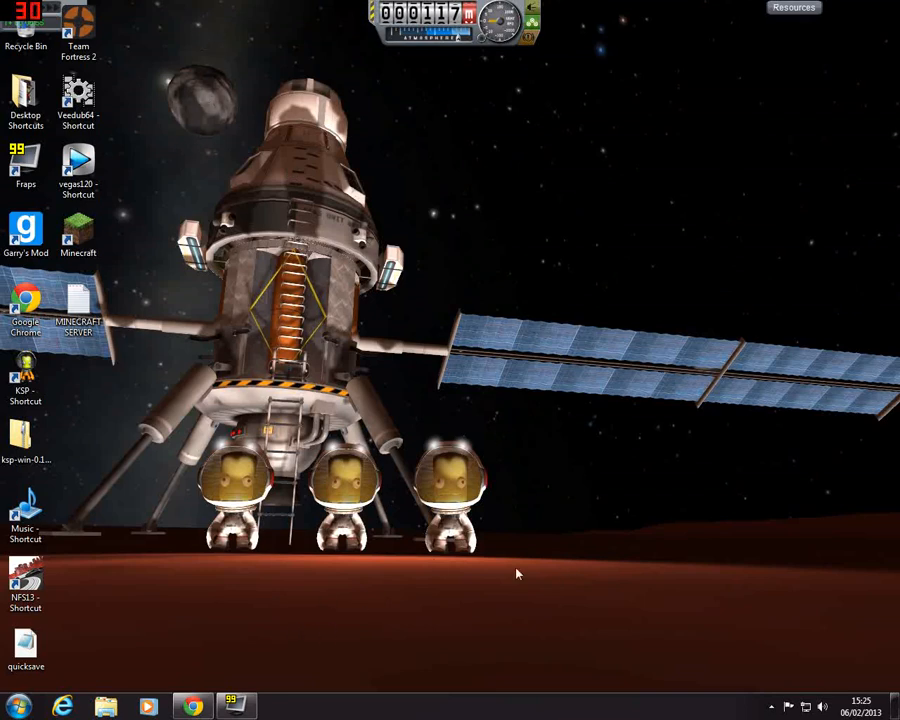
mouse_move(458, 504)
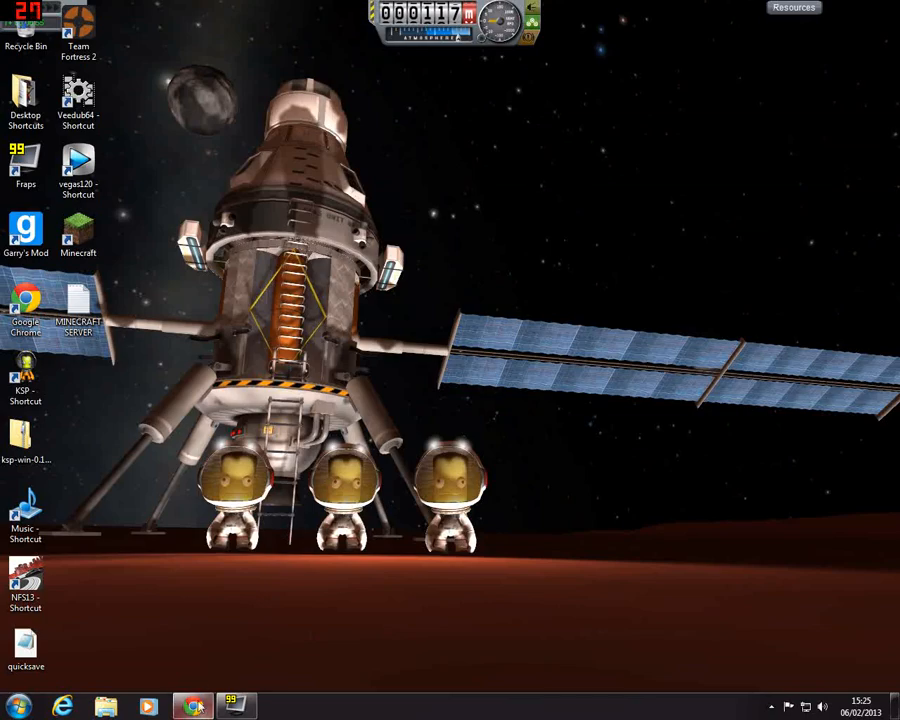
left_click(192, 708)
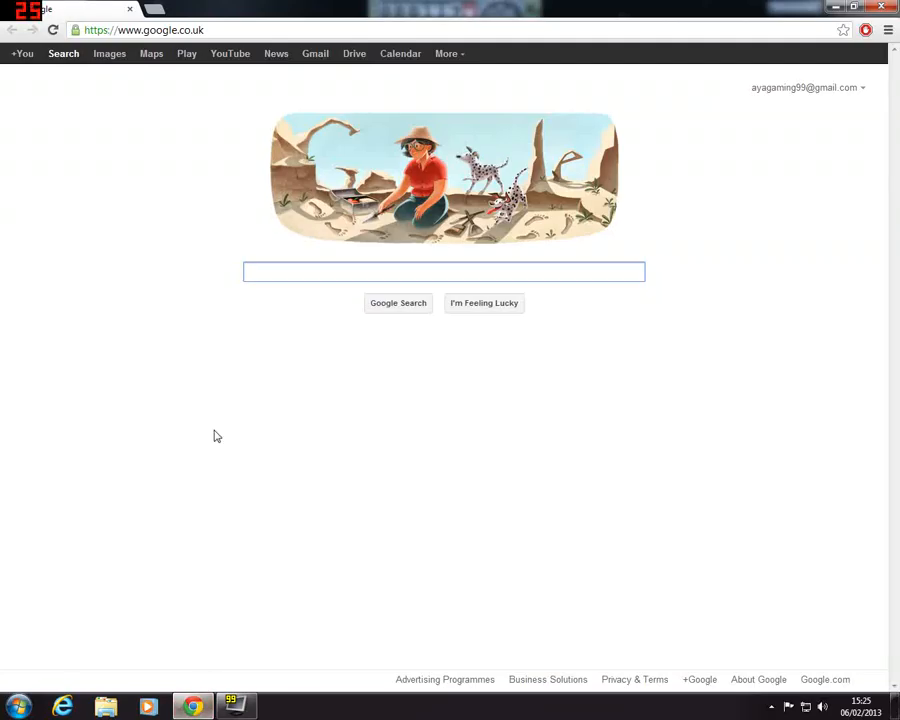
left_click(144, 30)
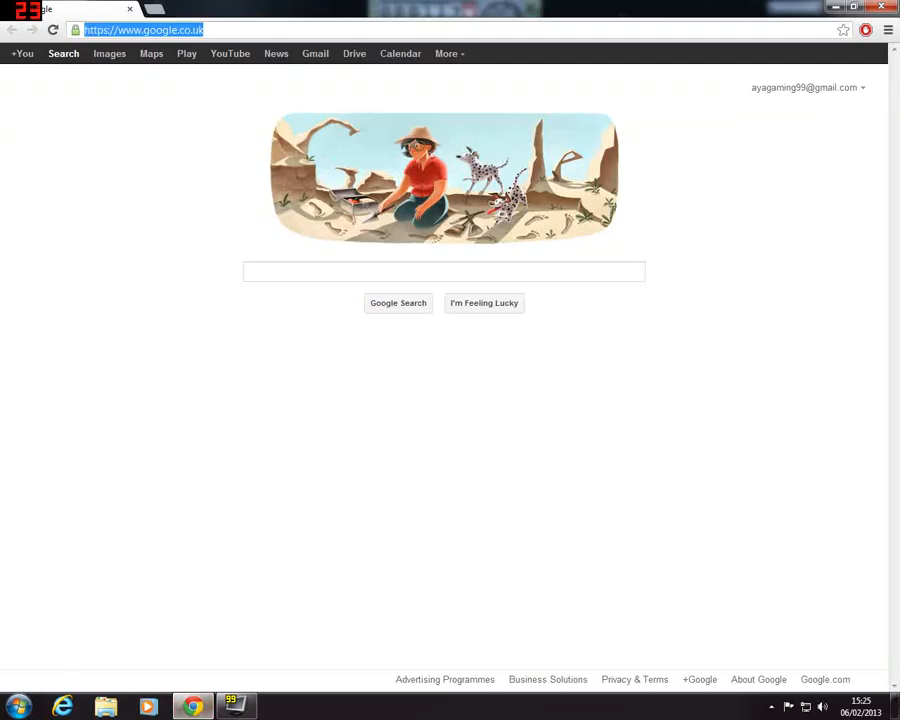
type("www.kerbal.net")
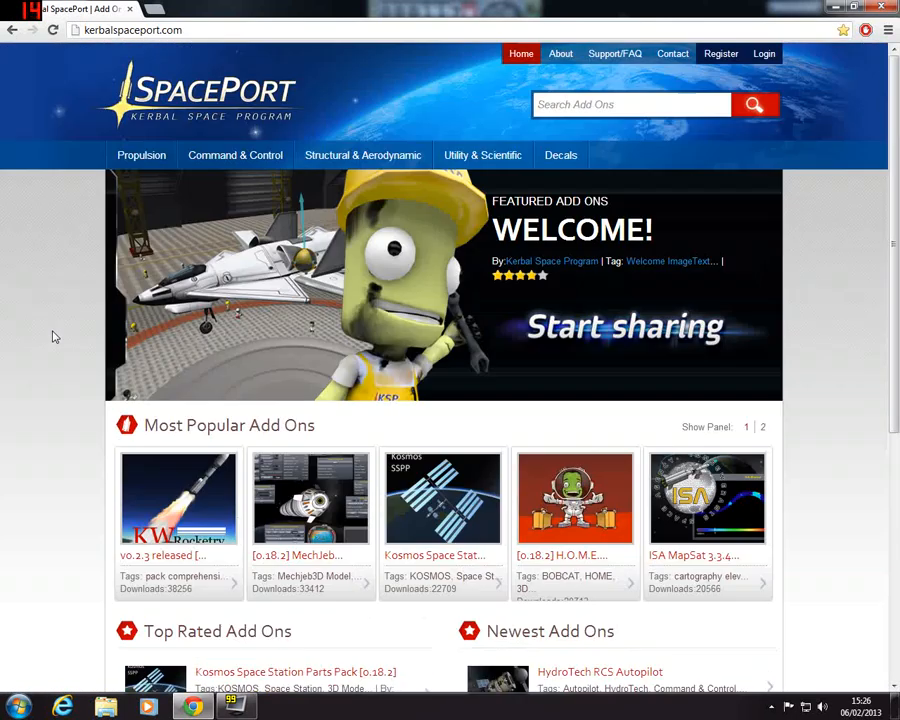
- Scroll through the popular, top rated and newest add-on panels on the SpacePort home page
scroll("down", 3)
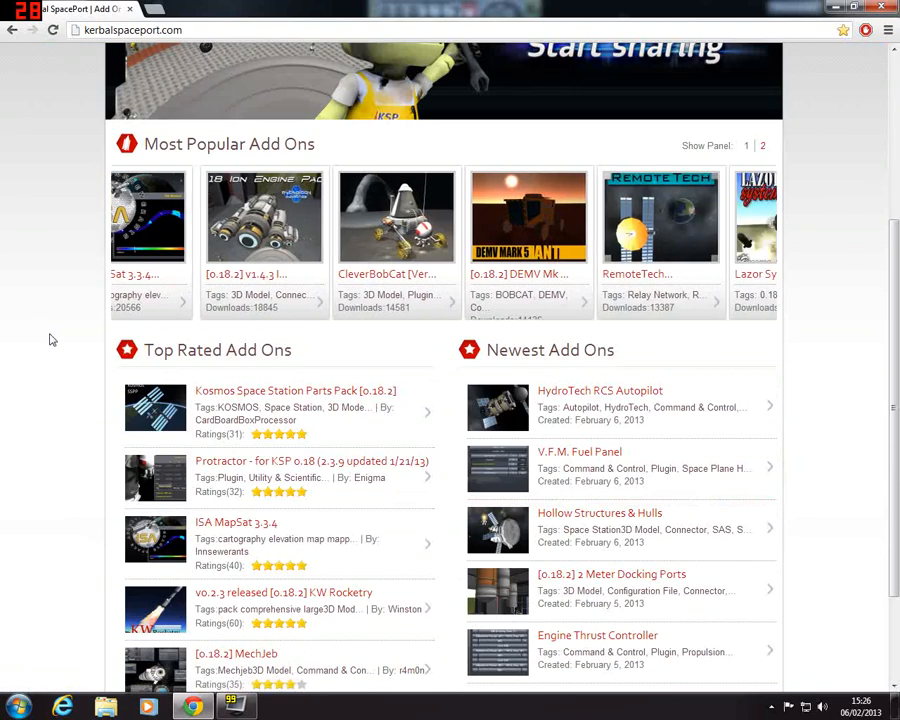
scroll("down", 3)
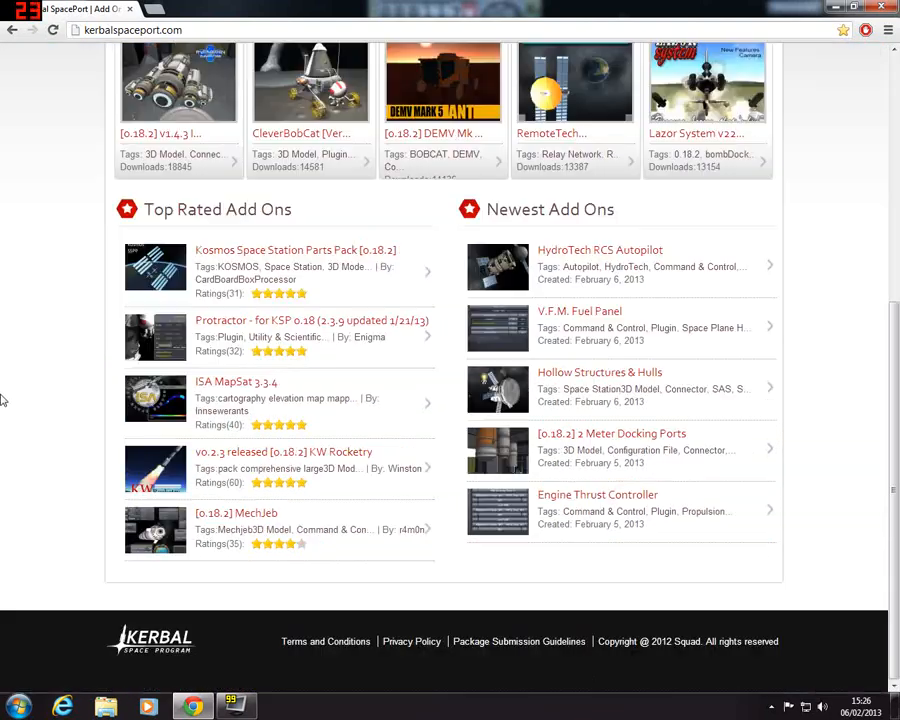
scroll("up", 3)
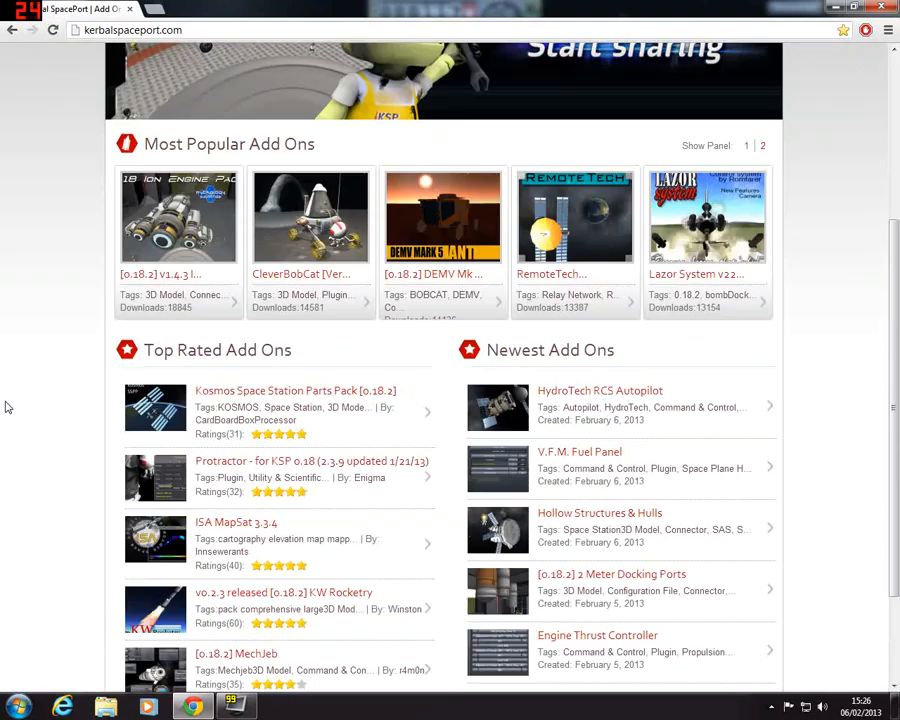
scroll("down", 3)
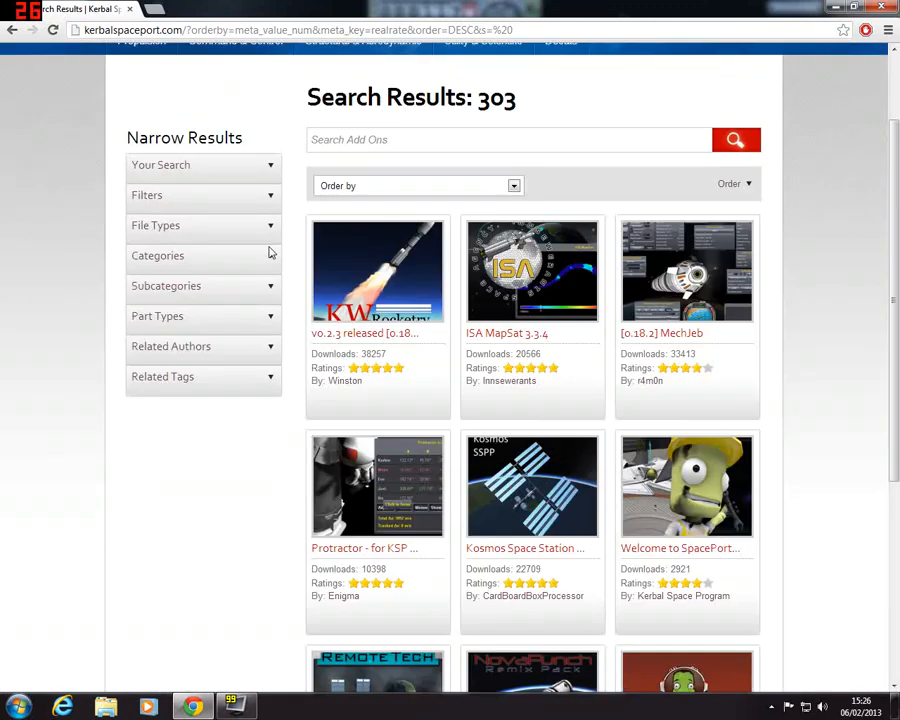
- Scroll through the rating-sorted results listing 303 add-ons
scroll("down", 3)
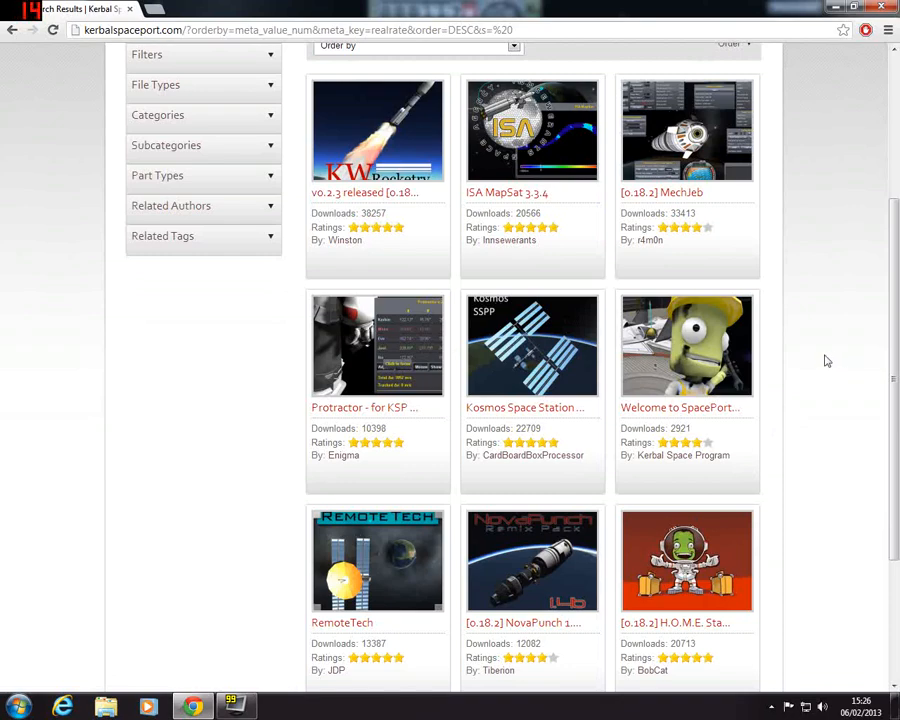
scroll("up", 3)
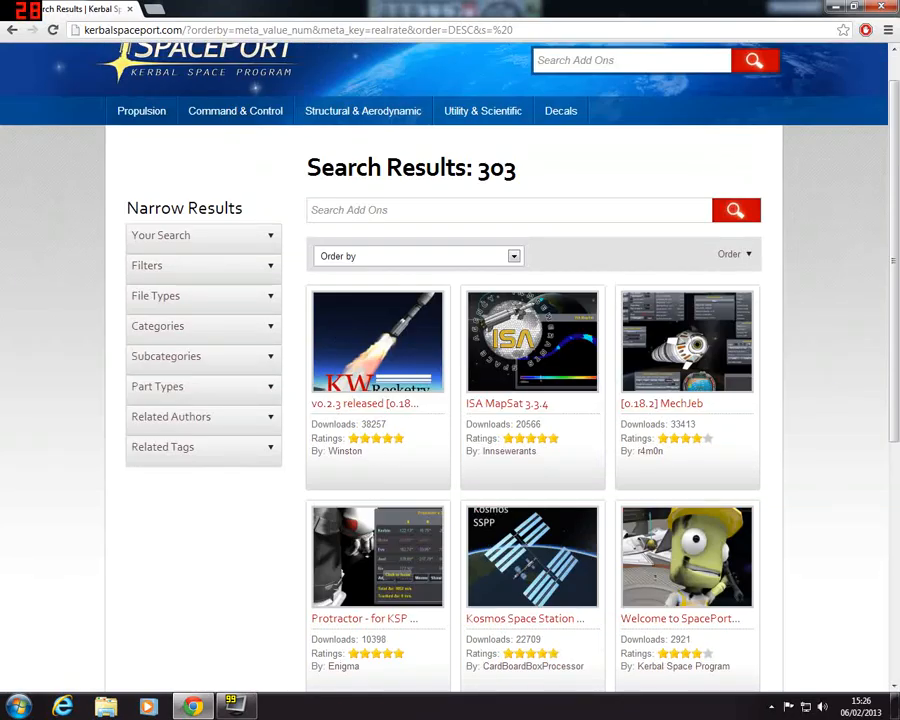
scroll("down", 3)
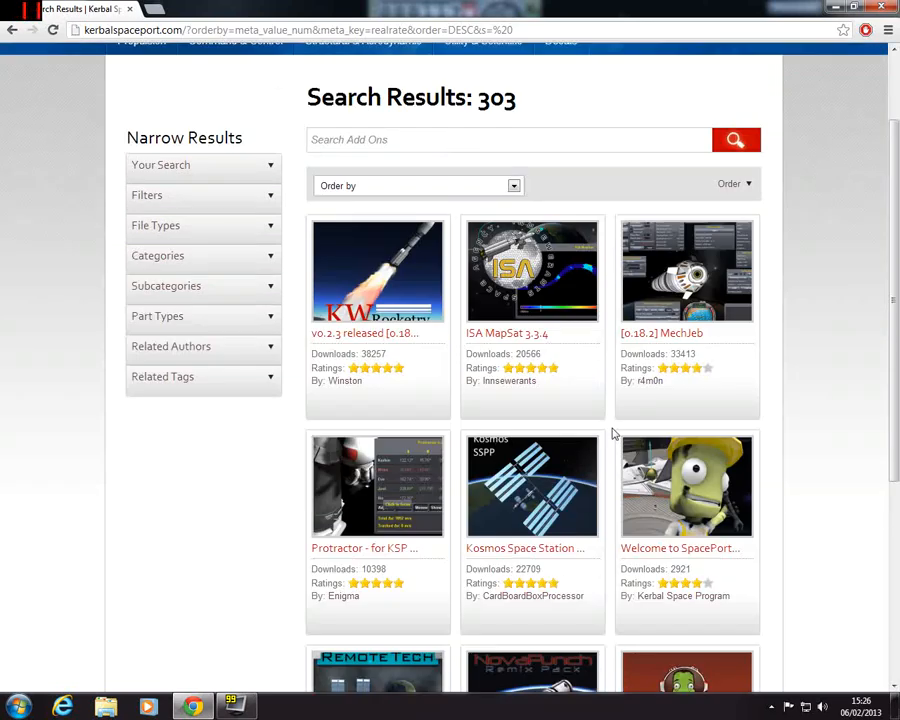
mouse_move(564, 524)
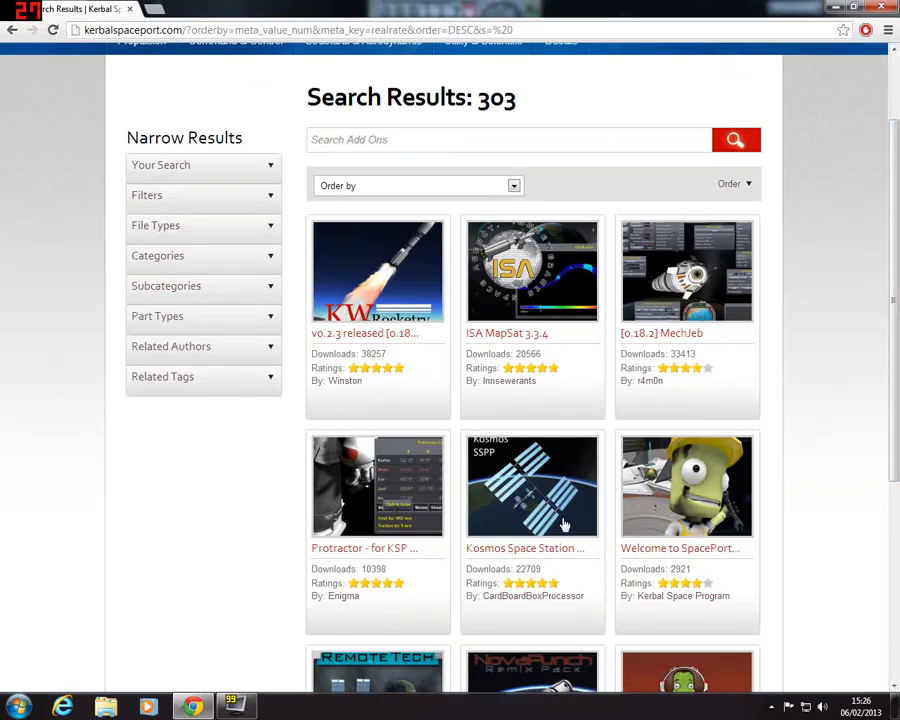
scroll("down", 3)
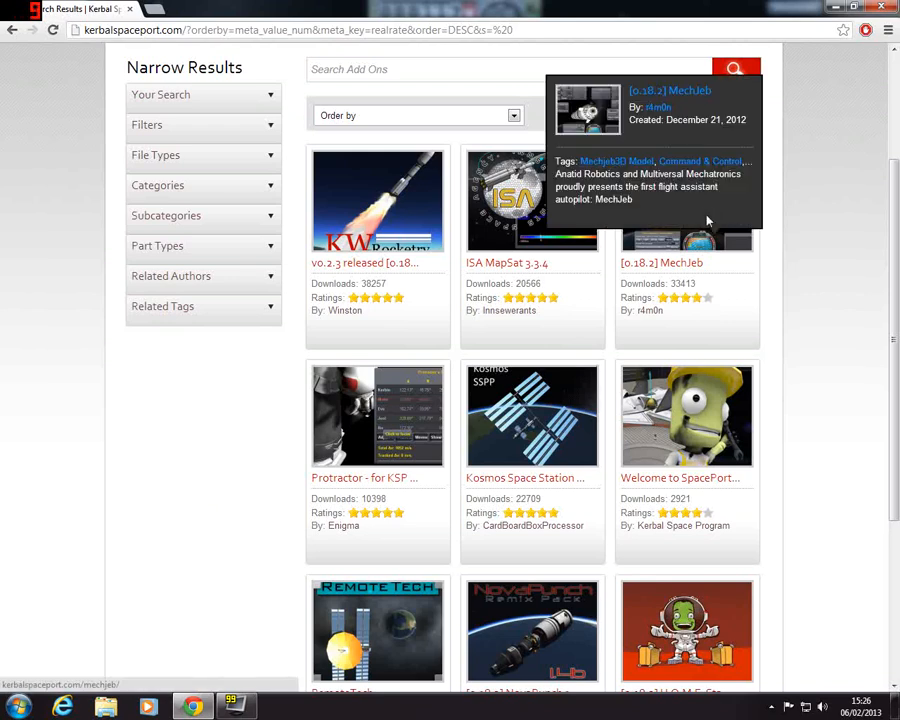
mouse_move(854, 258)
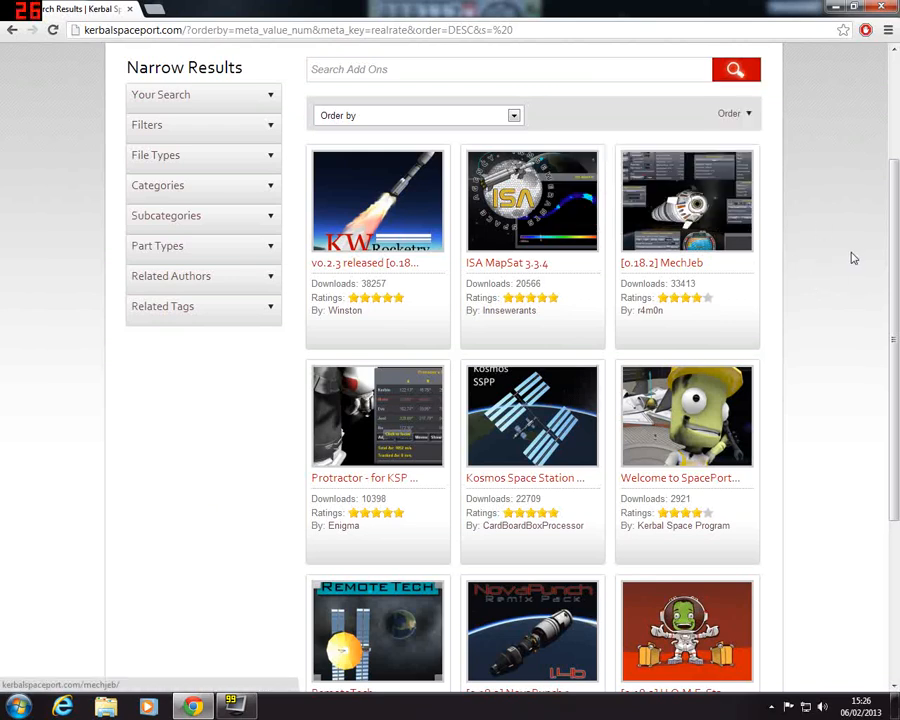
mouse_move(800, 128)
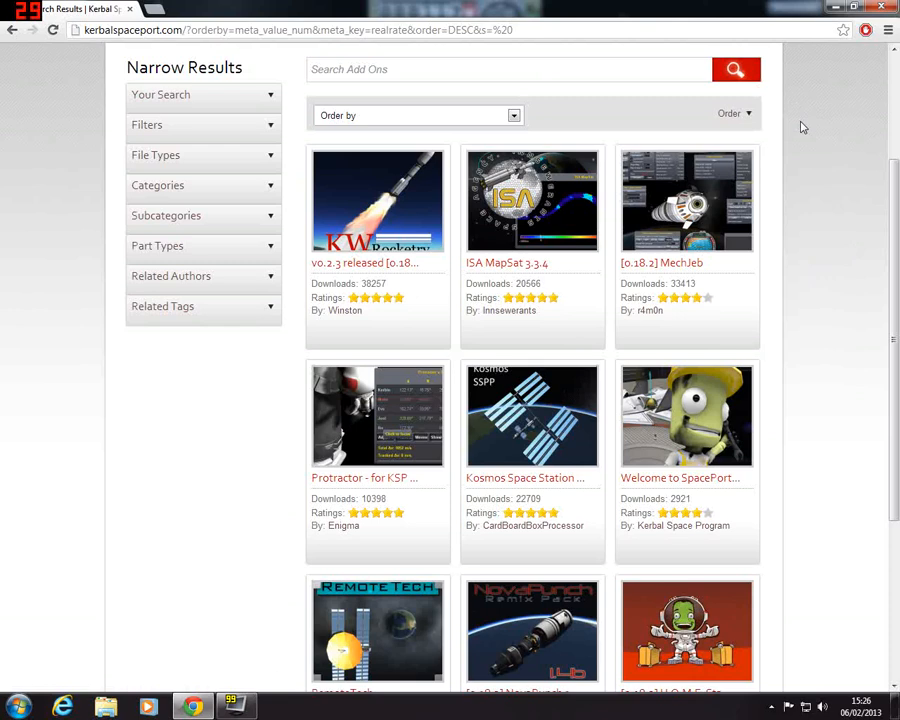
mouse_move(520, 240)
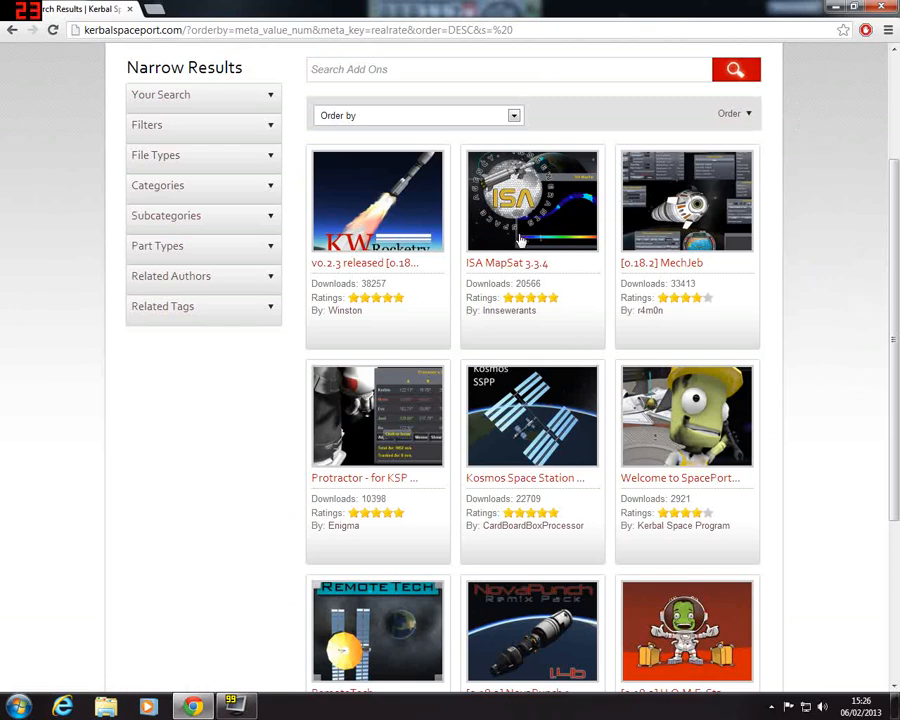
mouse_move(858, 308)
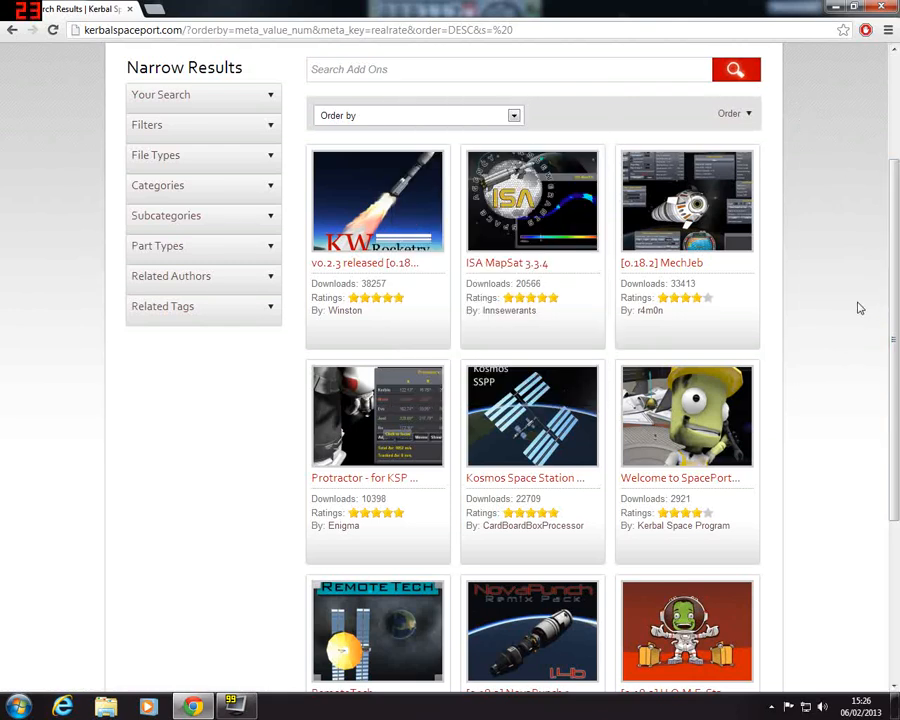
mouse_move(180, 442)
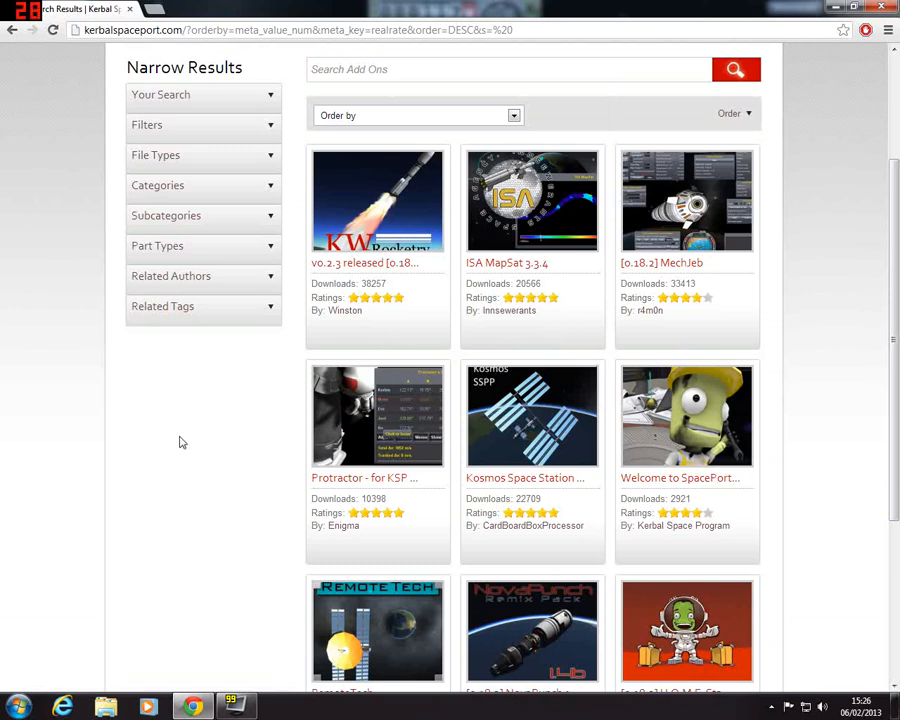
scroll("down", 3)
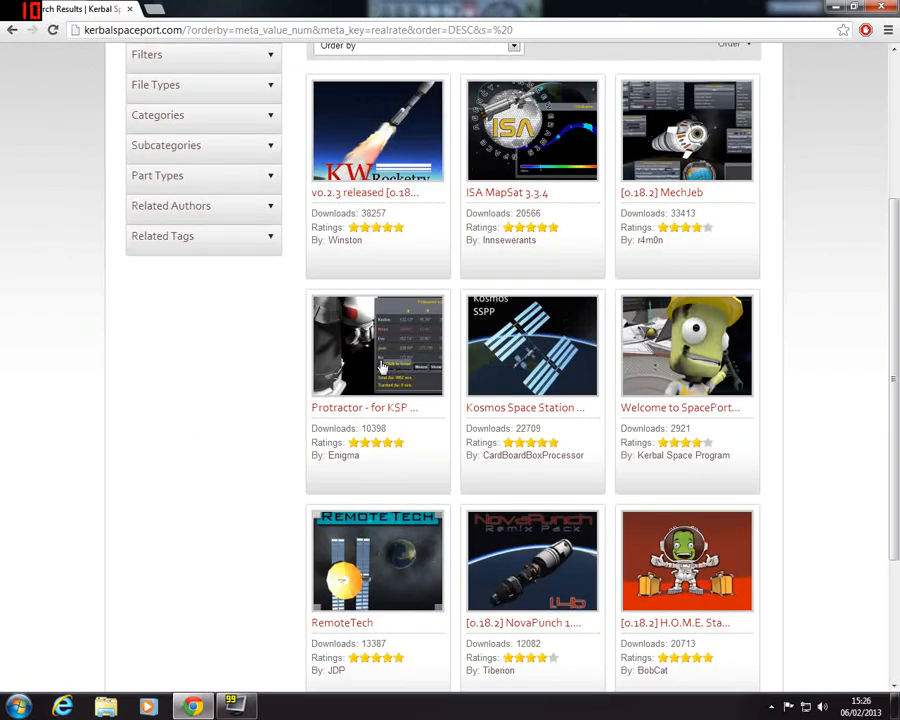
mouse_move(170, 430)
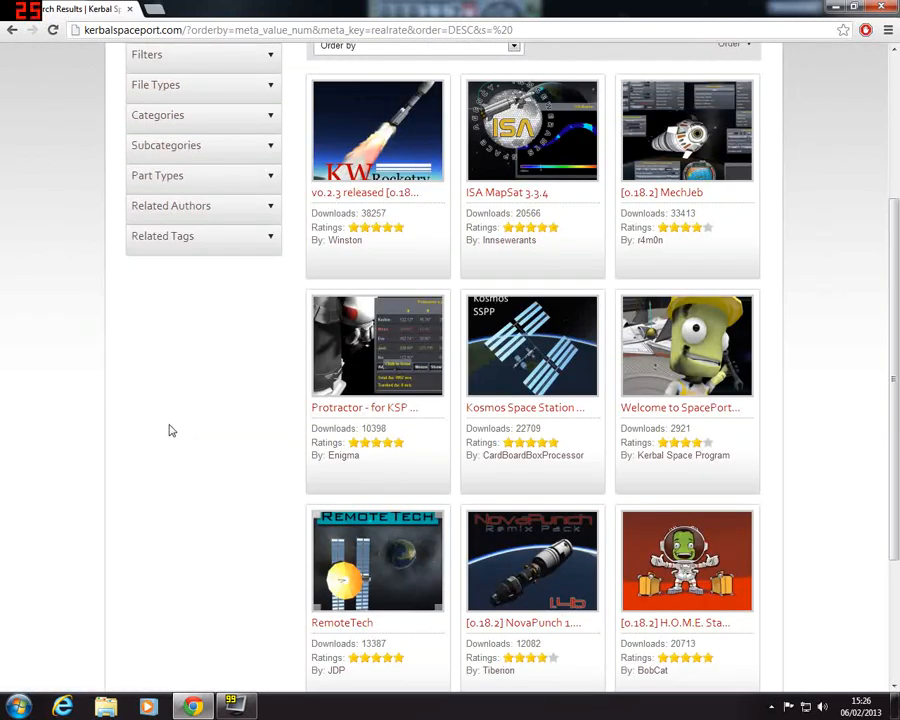
mouse_move(168, 452)
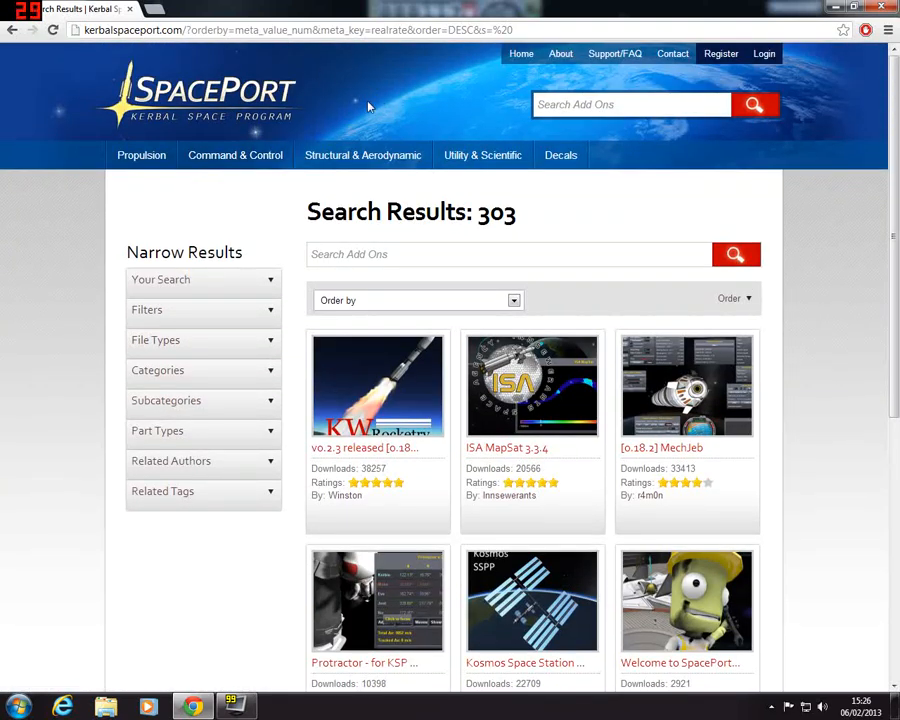
mouse_move(280, 344)
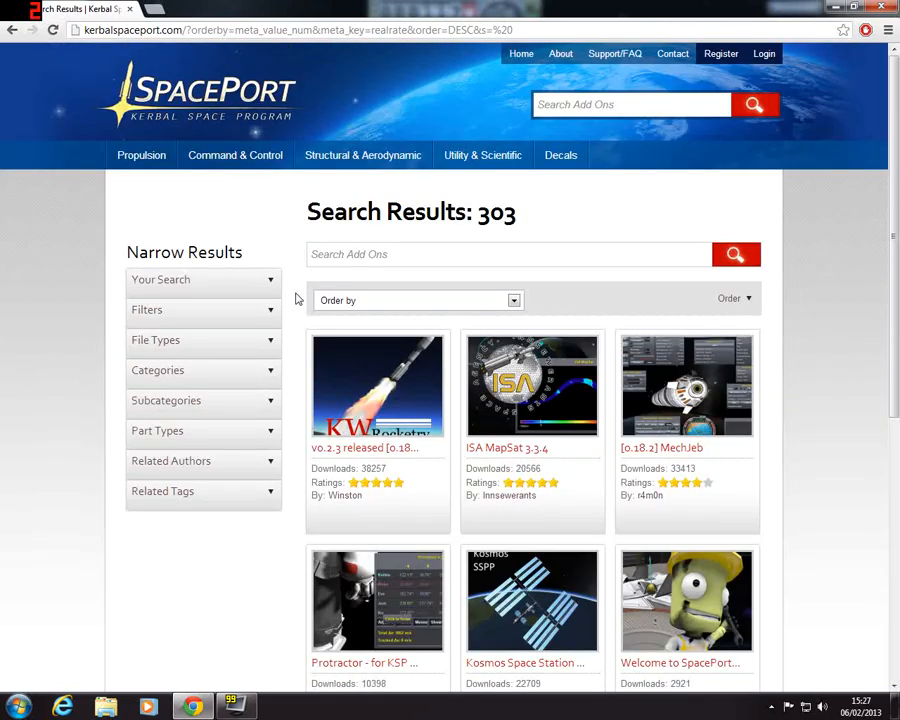
- Locate the MechJeb entry in the results and go to its add-on page
scroll("down", 3)
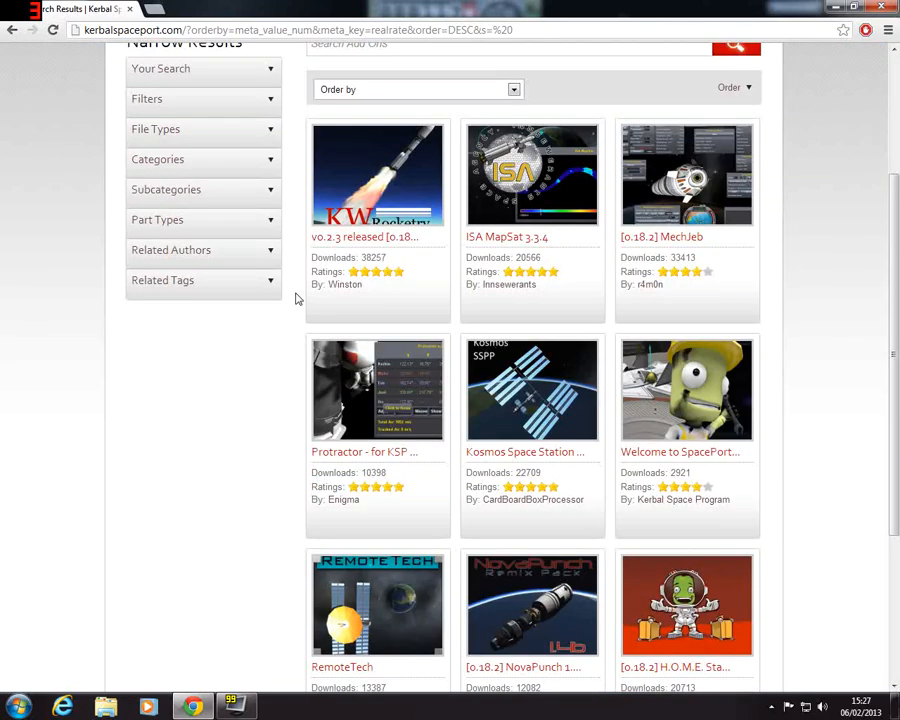
scroll("down", 3)
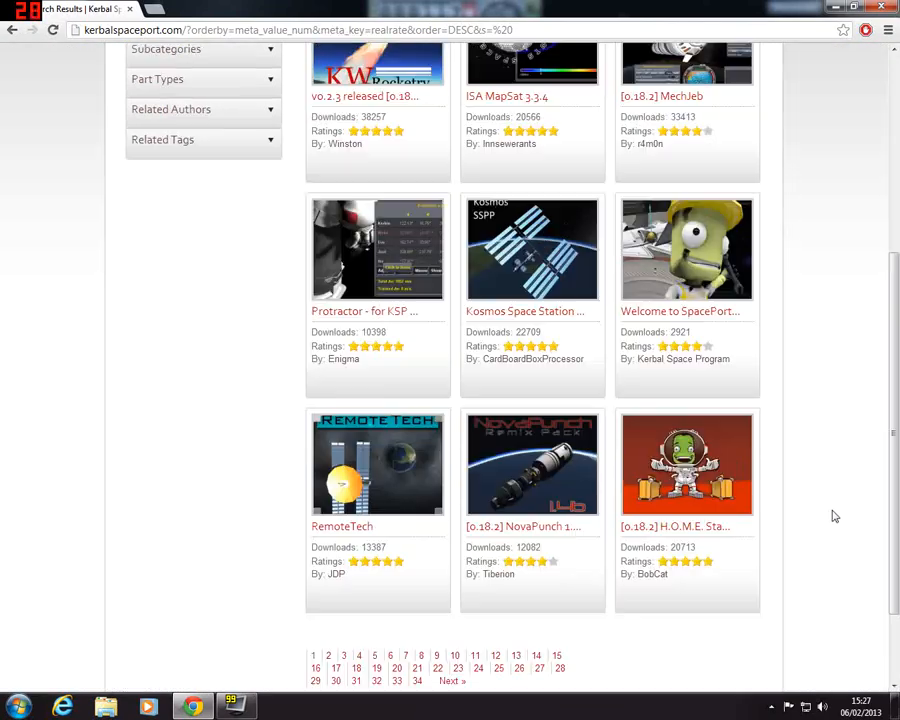
scroll("up", 3)
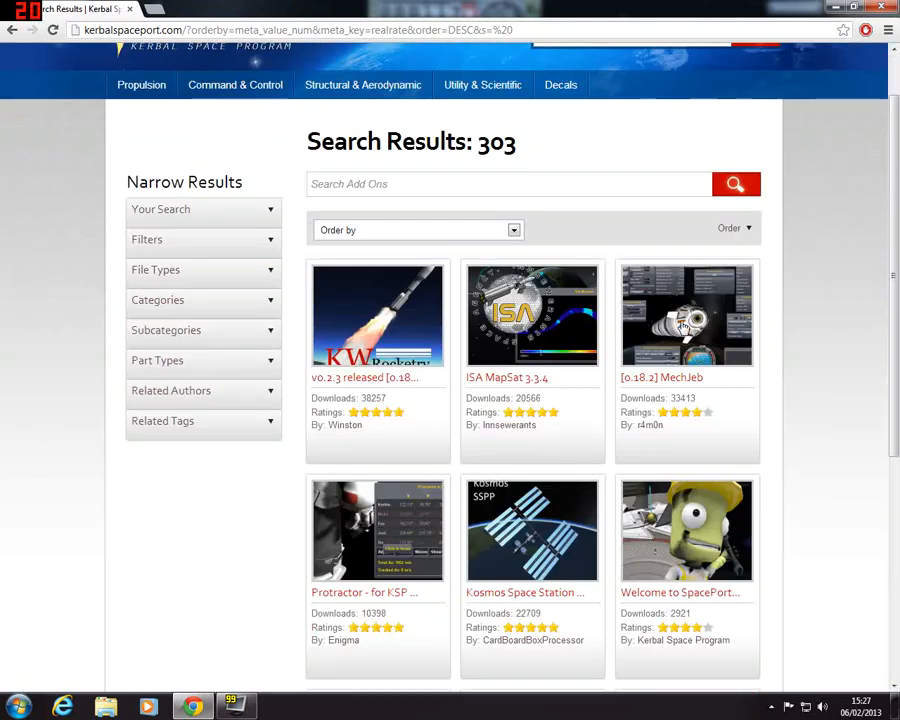
left_click(688, 316)
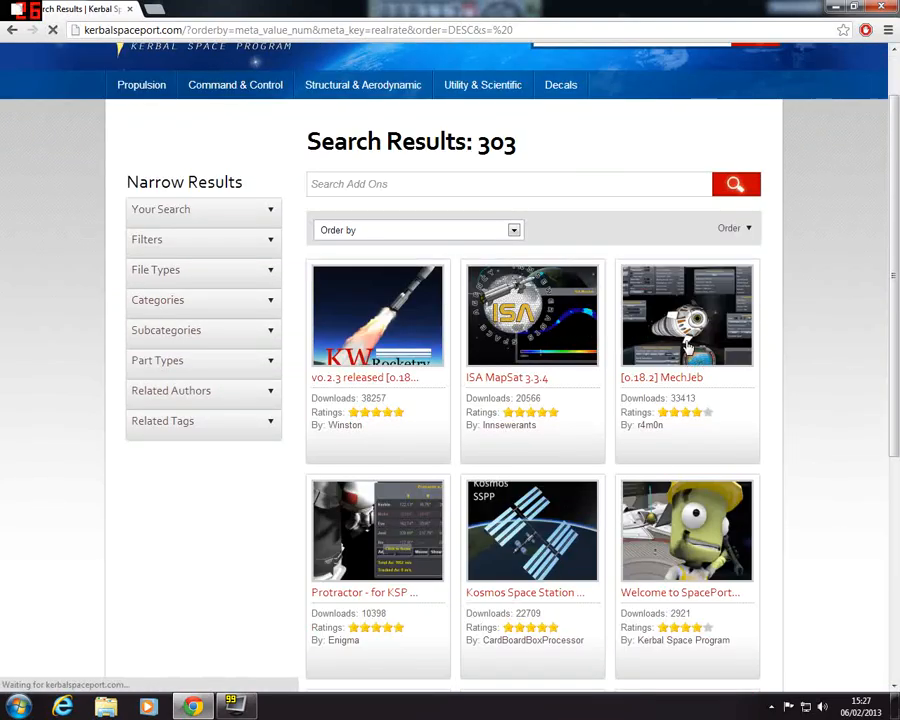
- Download the MechJeb archive and follow the 'Forum thread here' link from its overview
left_click(688, 316)
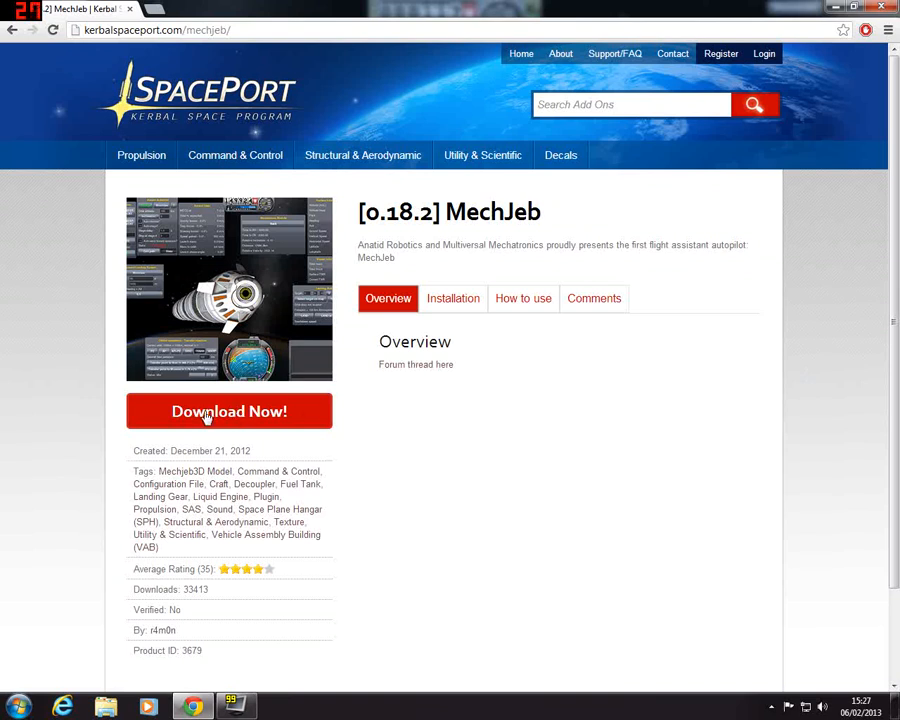
mouse_move(228, 412)
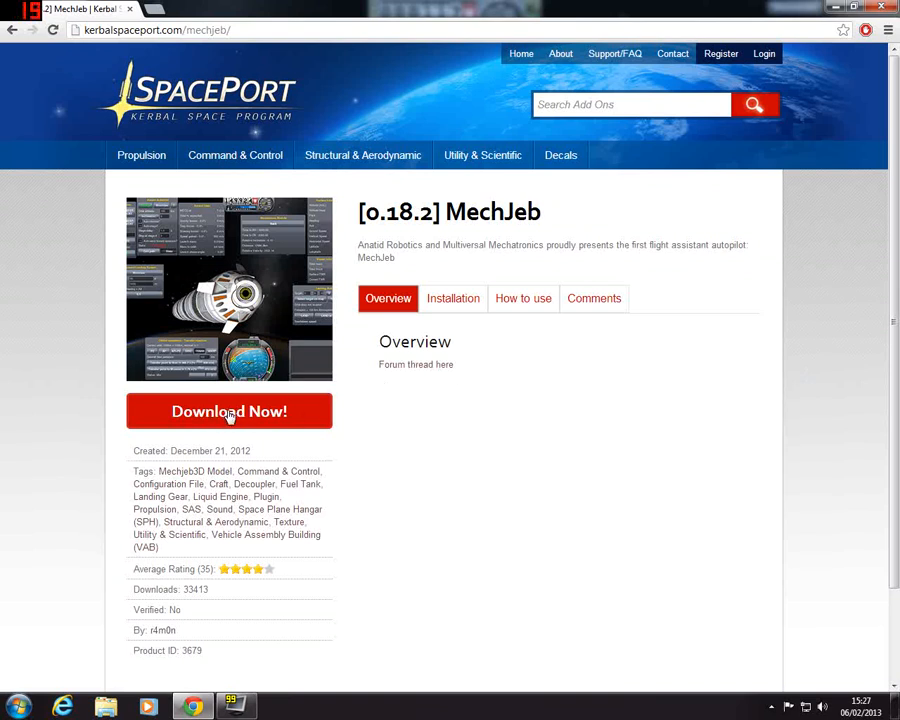
left_click(228, 412)
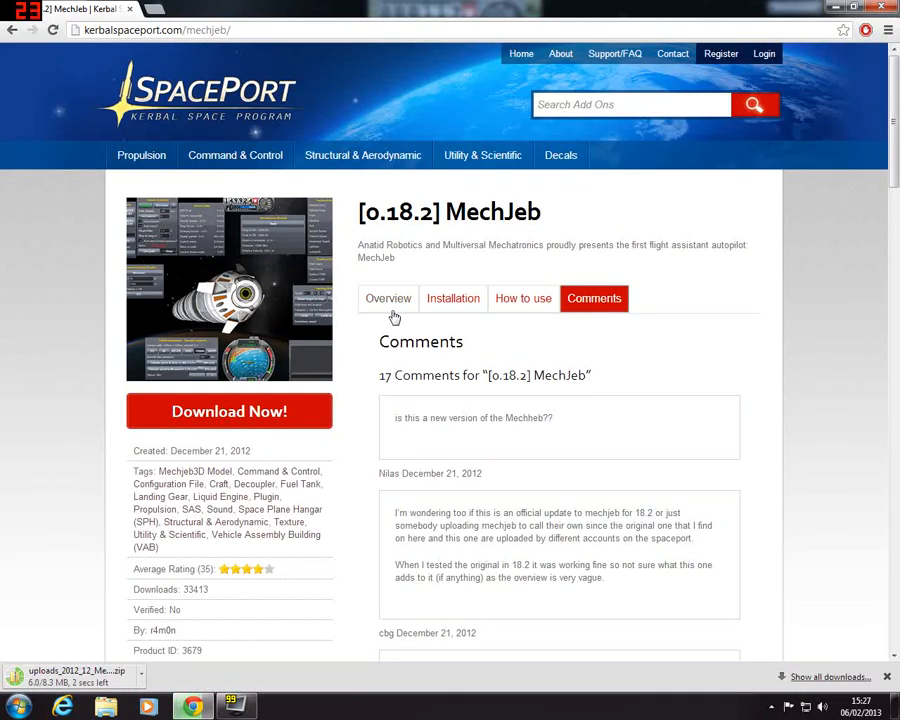
left_click(388, 298)
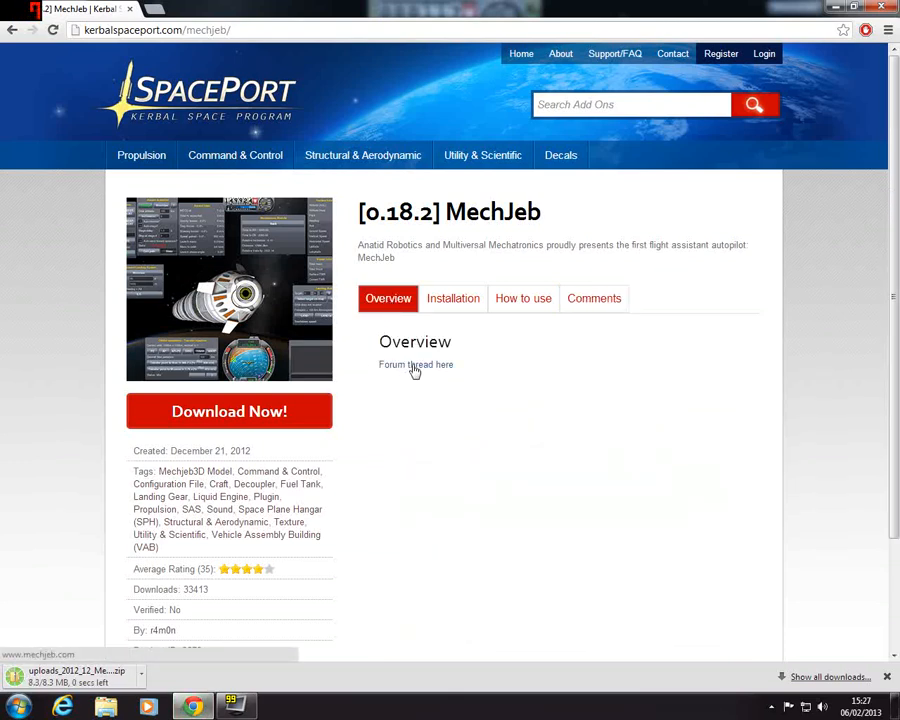
left_click(416, 364)
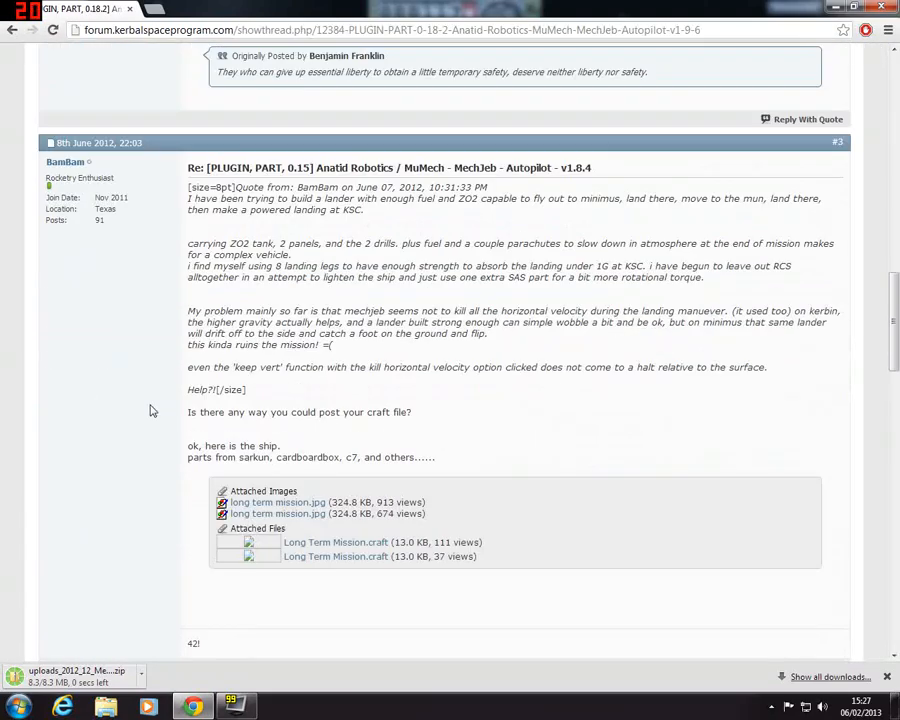
- Go back from the MechJeb forum thread to the SpacePort search results
left_click(12, 30)
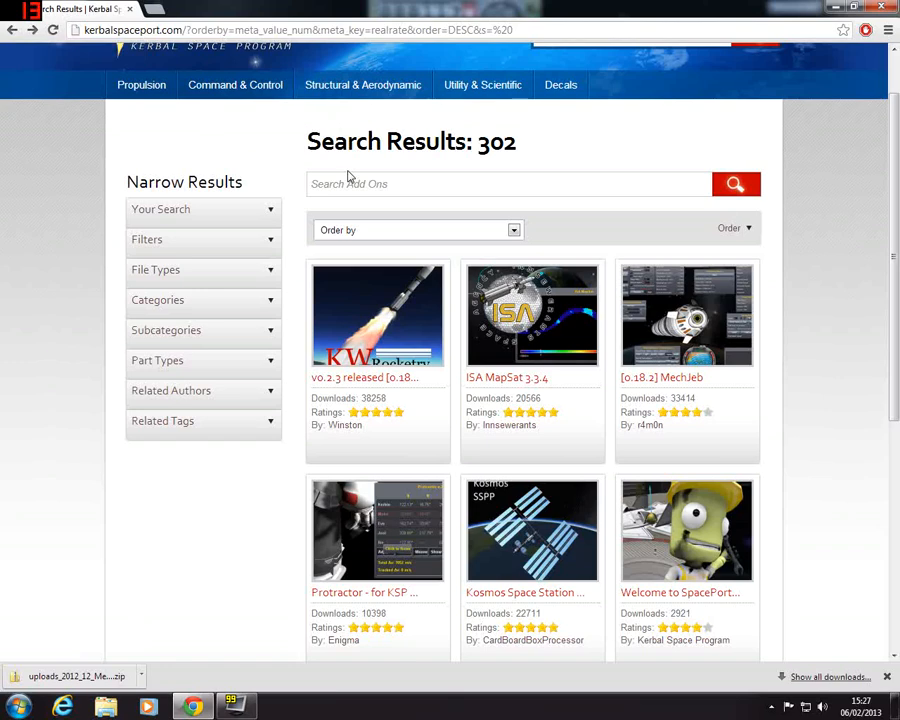
- Download the Kosmos Space Station Parts Pack archive from its add-on page
scroll("down", 3)
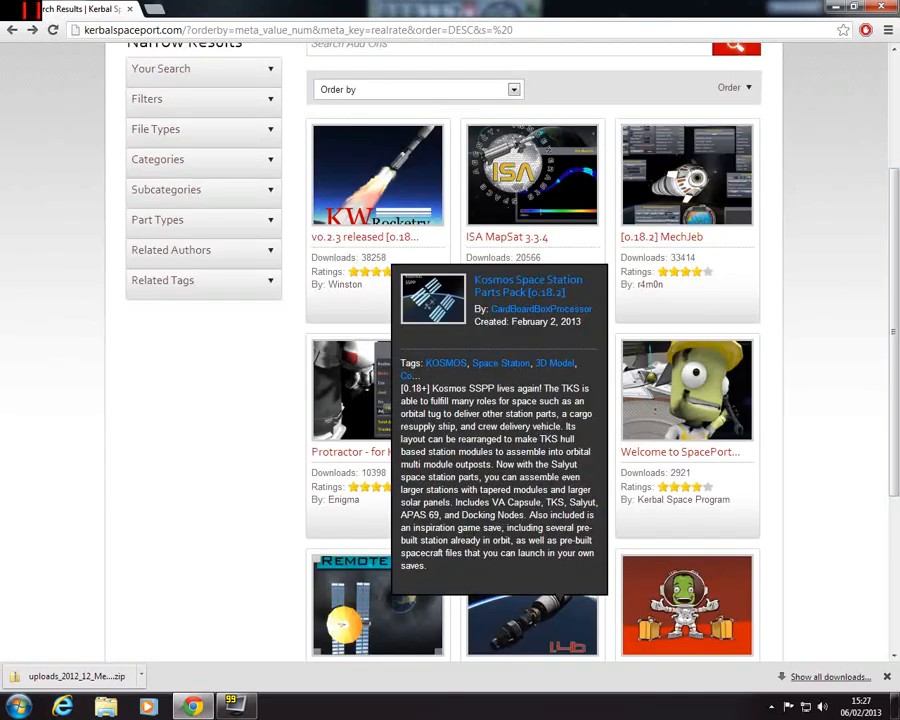
left_click(528, 284)
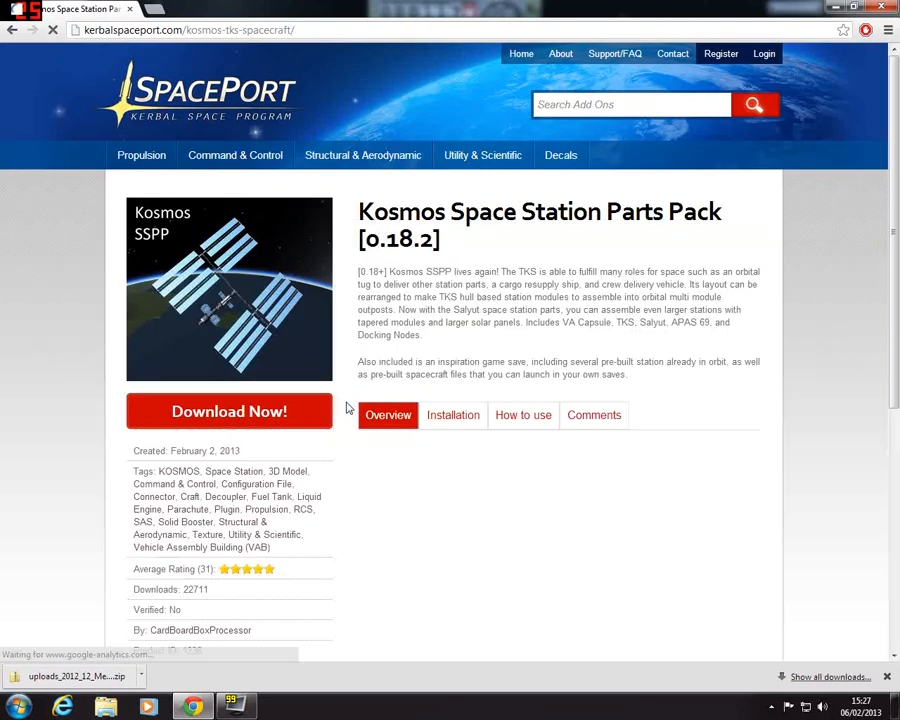
left_click(388, 414)
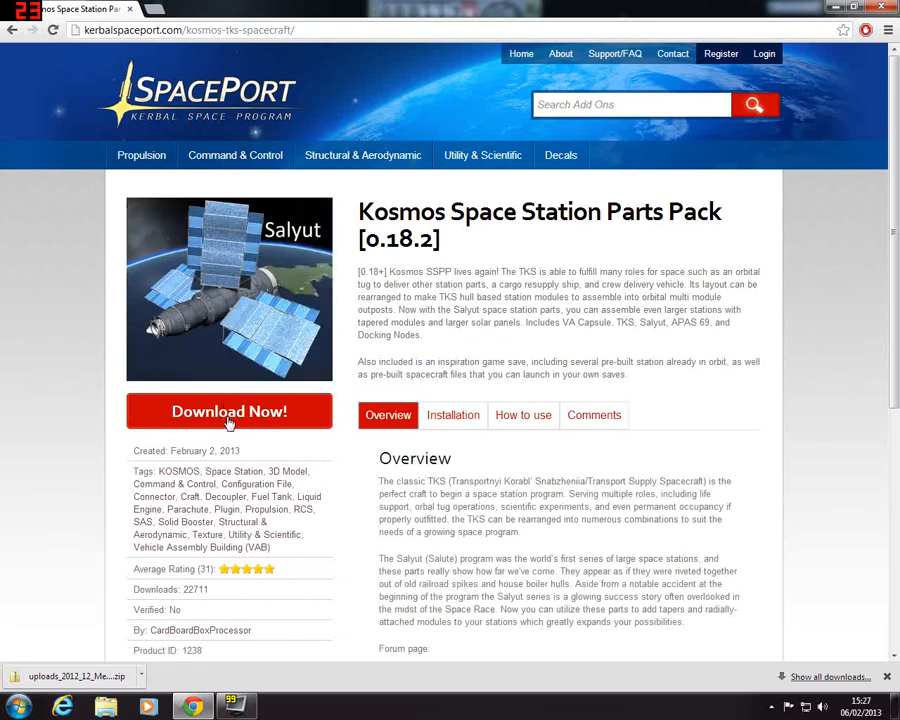
left_click(228, 412)
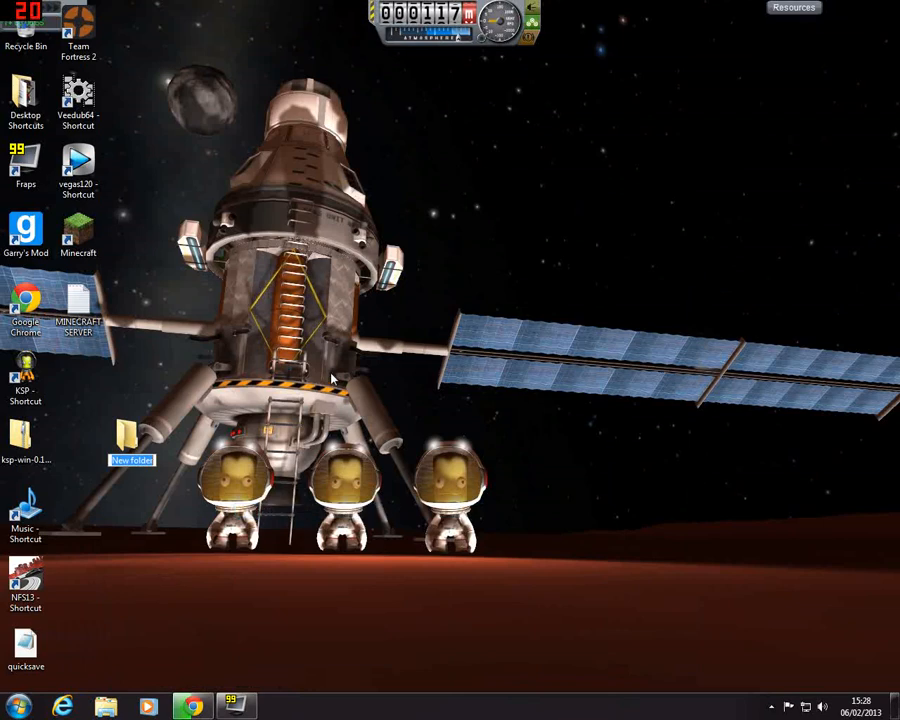
- Name the new desktop folder Kerbal Mods and bring up options for a finished Chrome download
type("KErbal Mods")
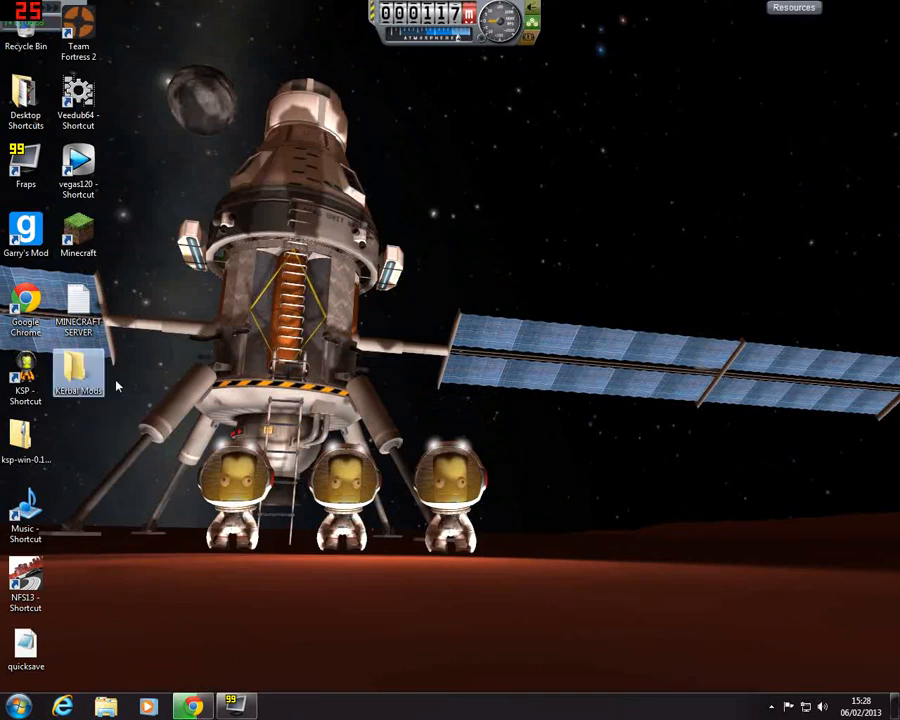
mouse_move(336, 444)
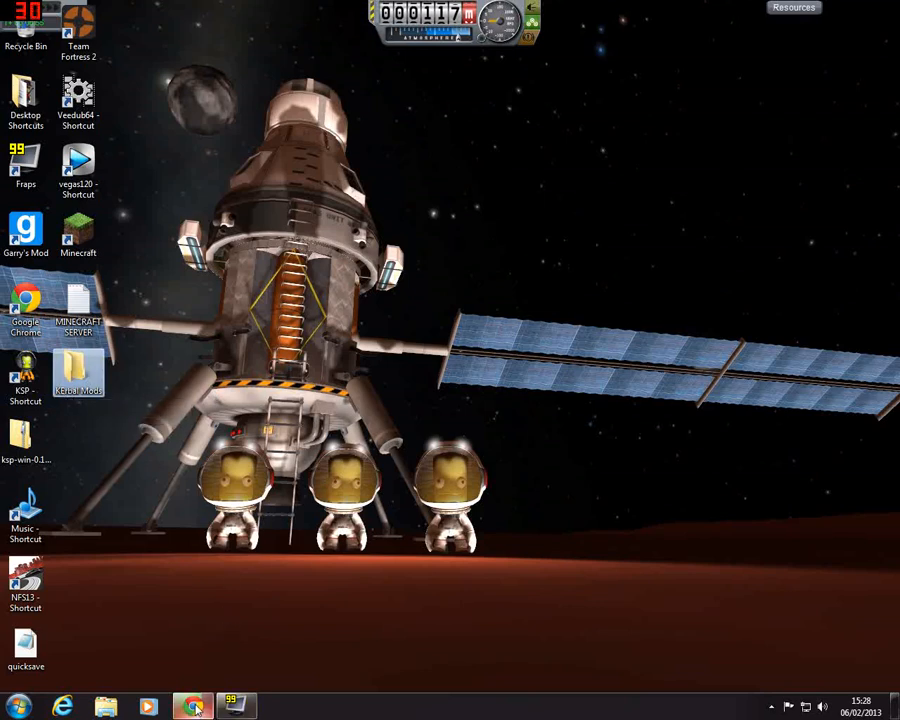
left_click(192, 708)
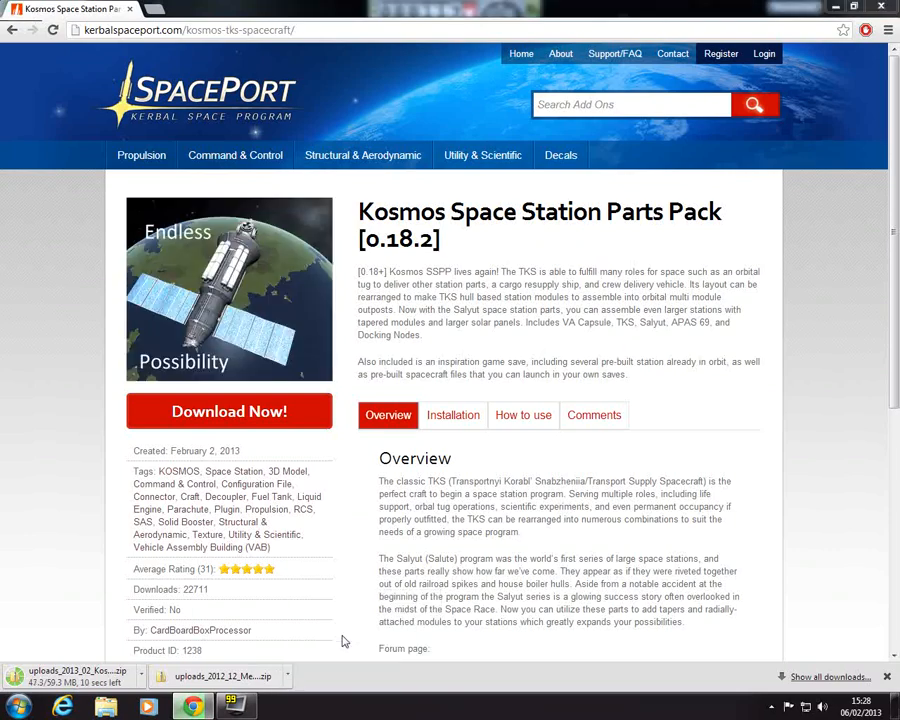
right_click(476, 594)
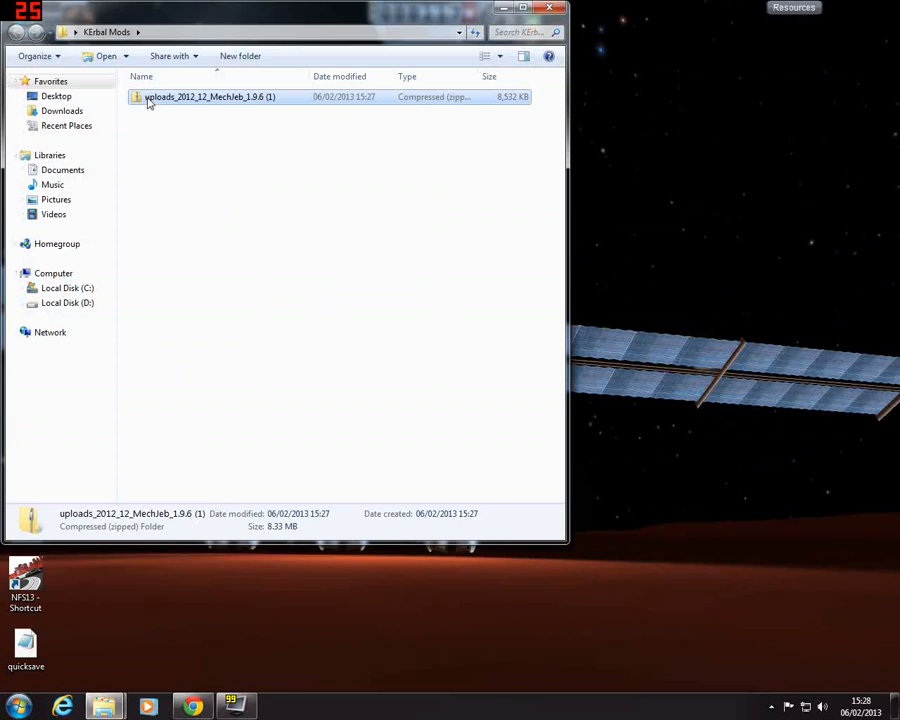
- Extract the MechJeb zip archive here inside the Kerbal Mods folder
right_click(208, 96)
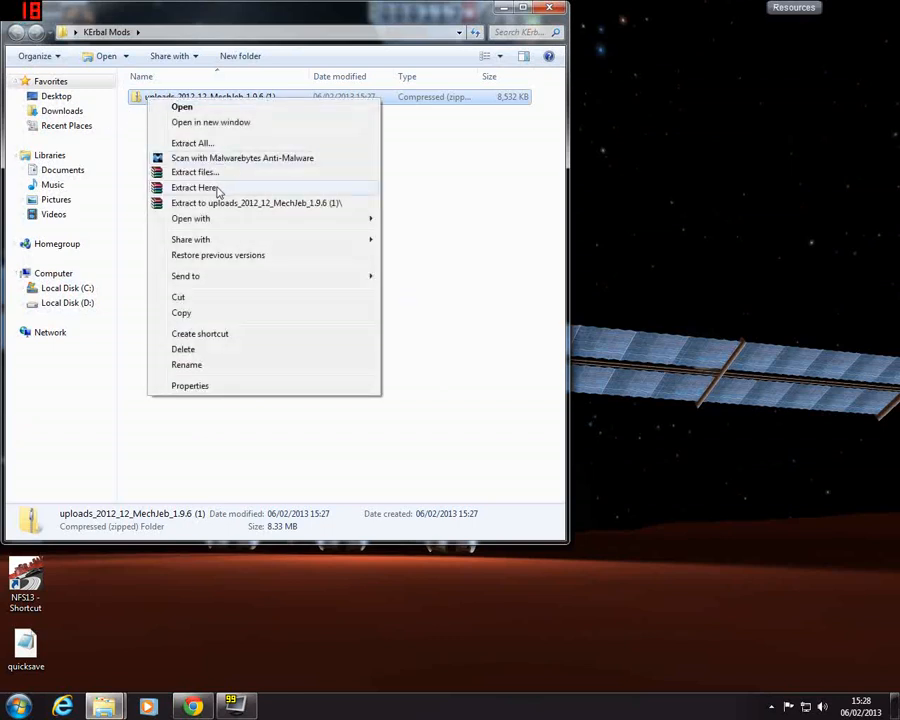
left_click(196, 188)
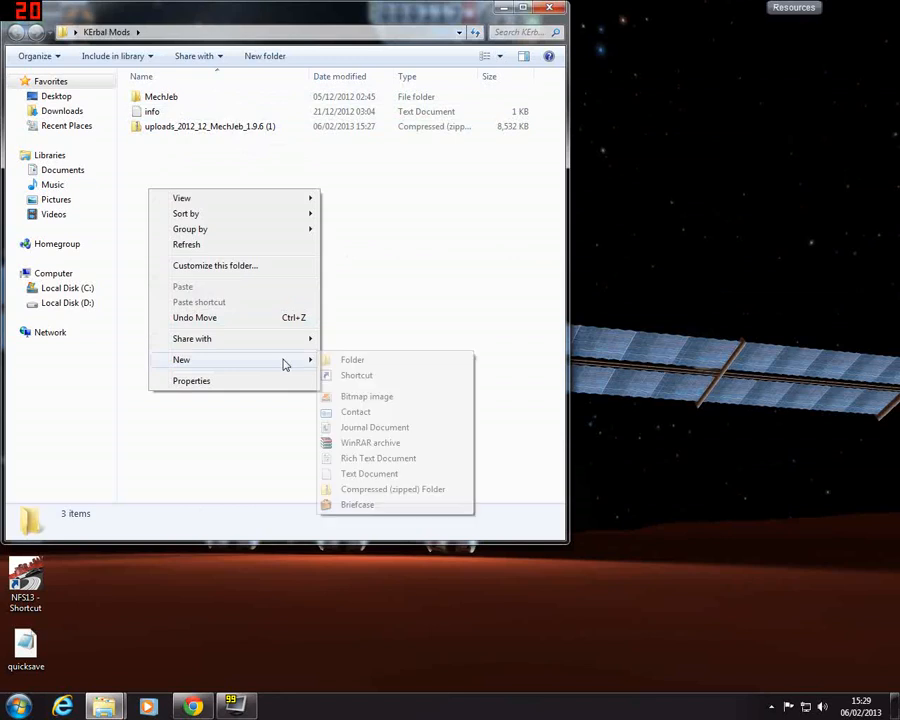
- Create a new folder named Fresh Mods in Kerbal Mods for the zips
left_click(352, 360)
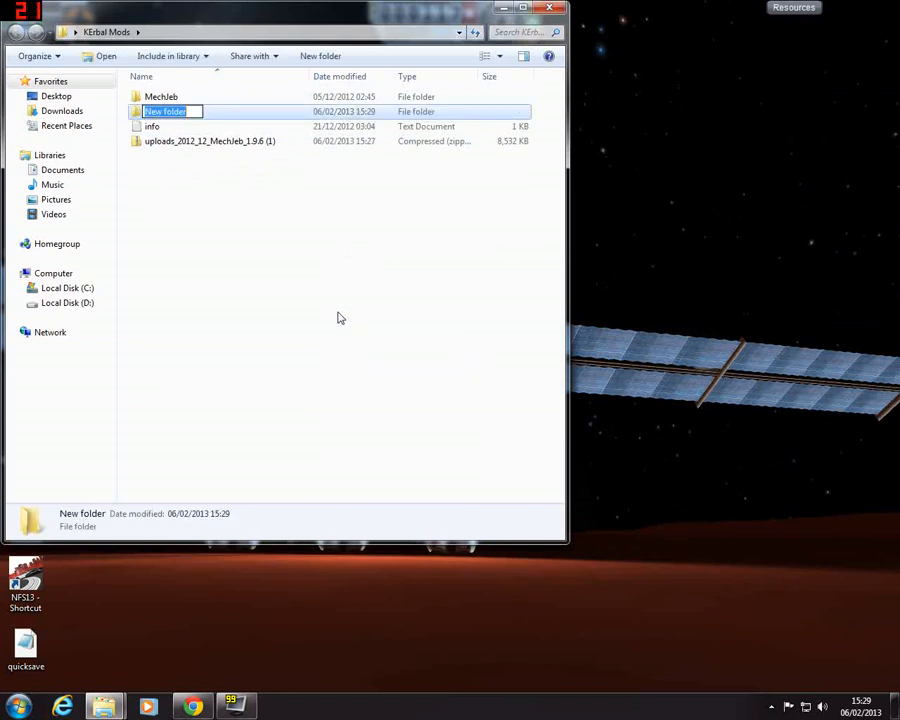
type("Fresh M")
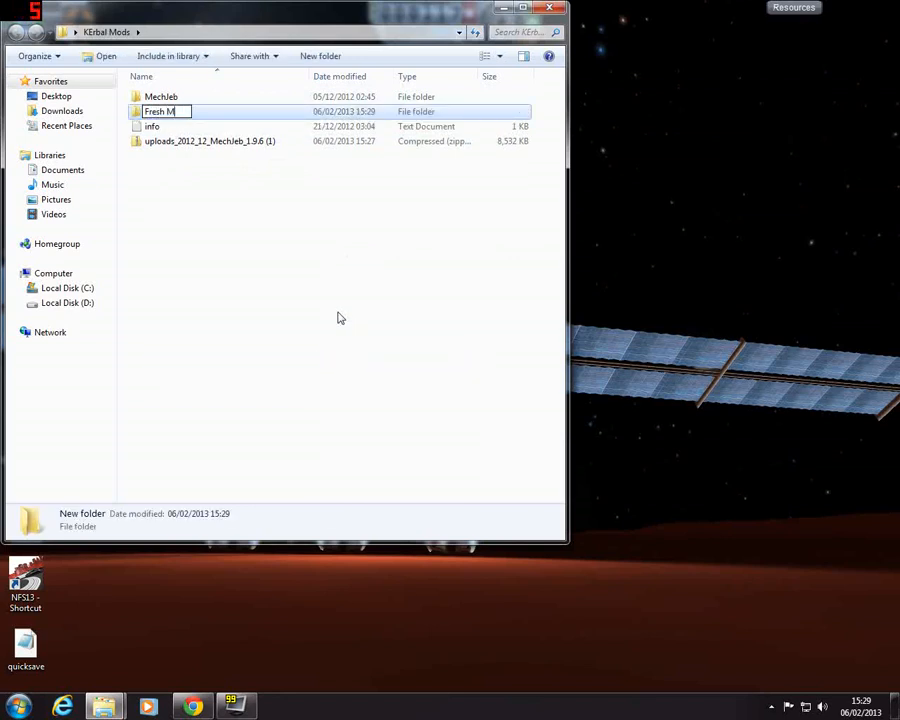
key("enter")
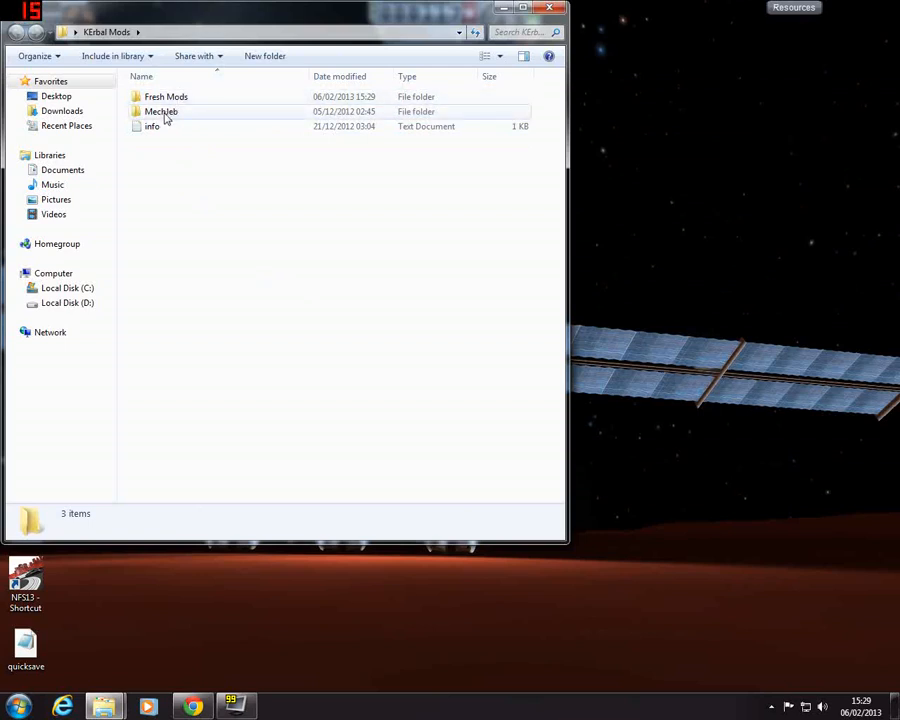
mouse_move(240, 268)
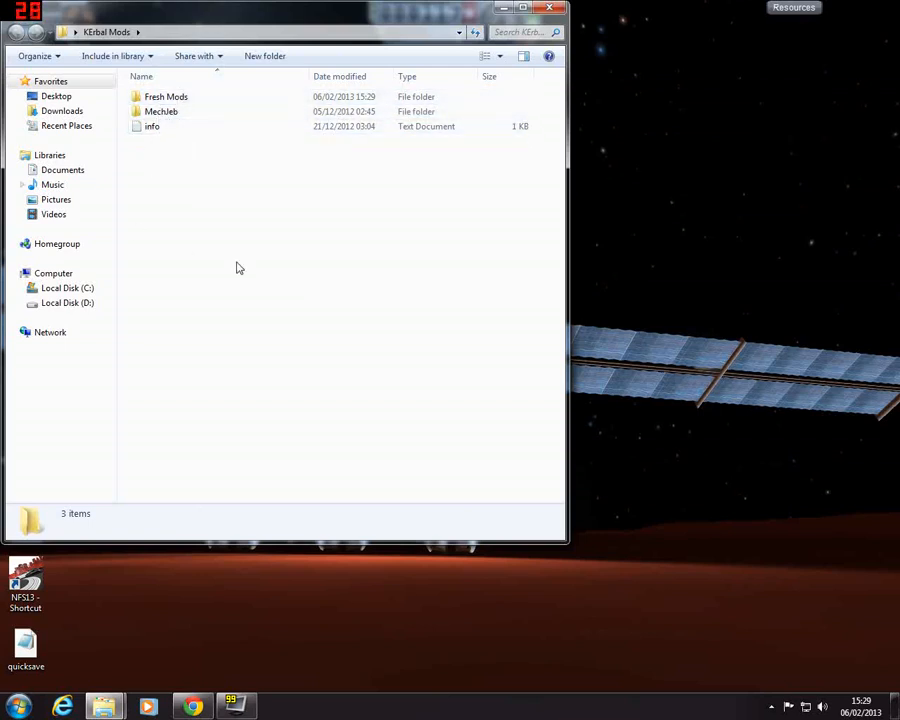
left_click(166, 96)
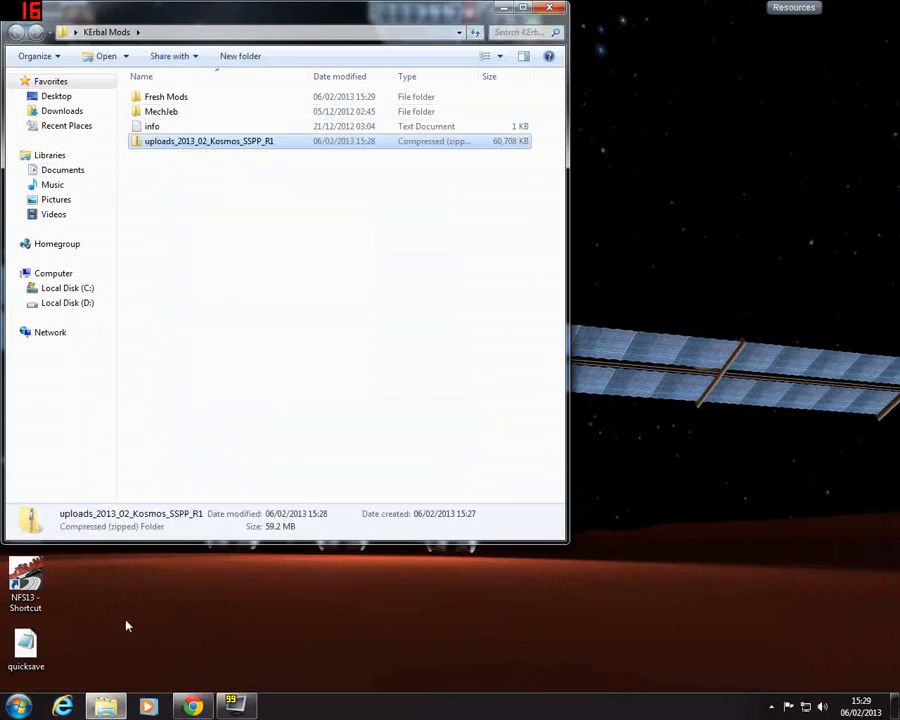
- In a second Explorer window, browse Local Disk D to the KSP_win game folder
left_click(16, 706)
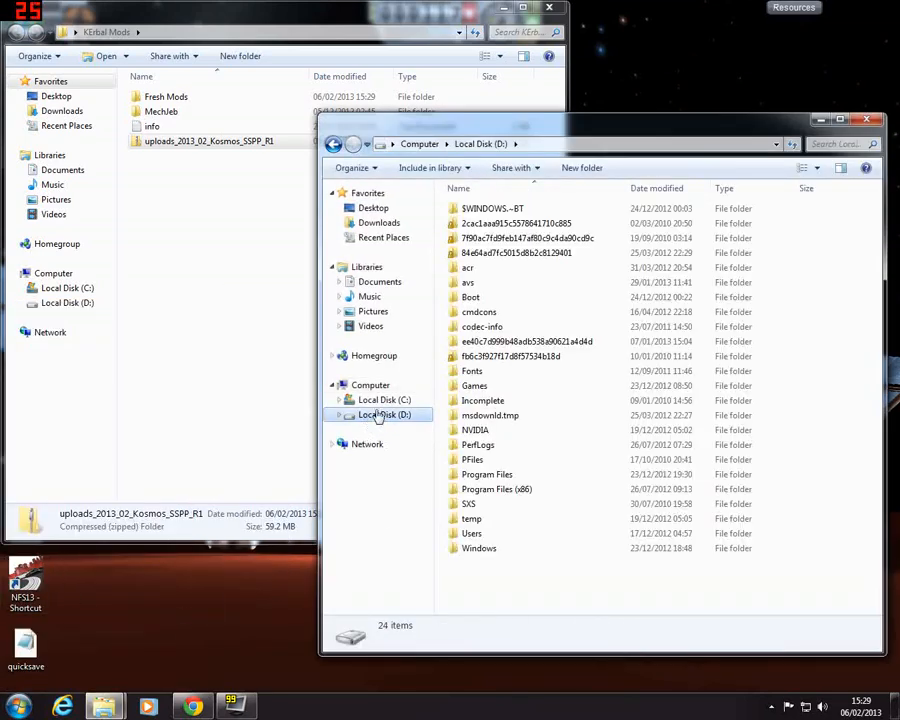
double_click(474, 384)
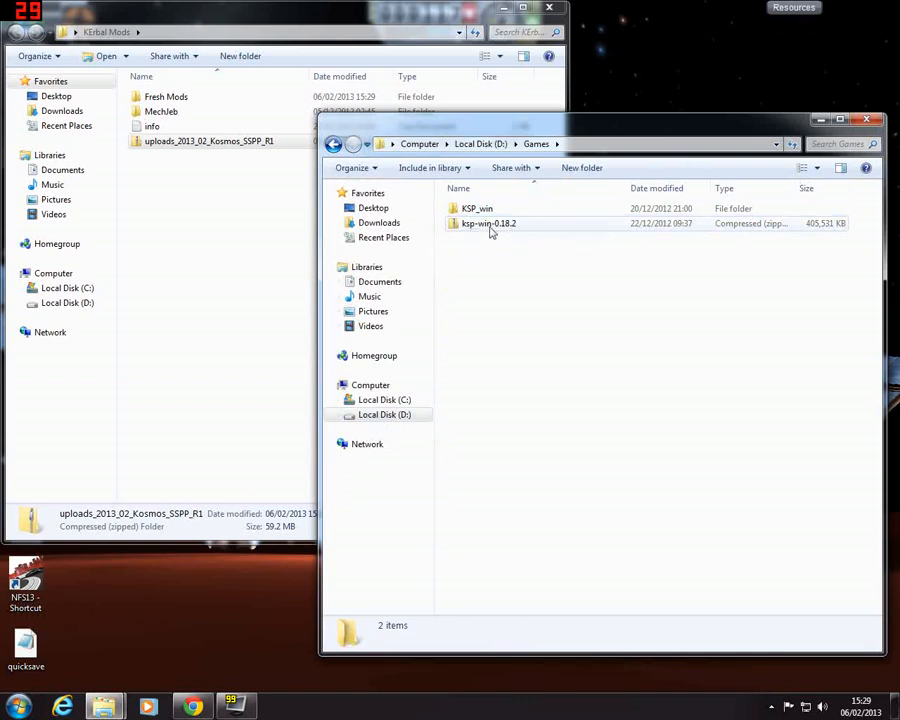
double_click(476, 208)
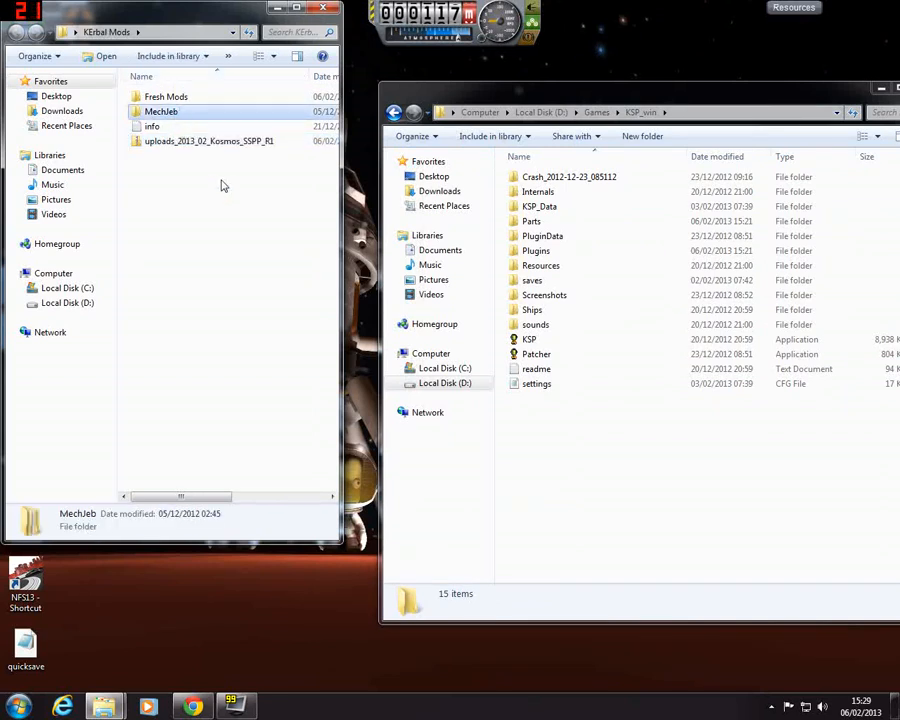
- Inside the extracted MechJeb folder, select and enter its Parts folder
double_click(160, 112)
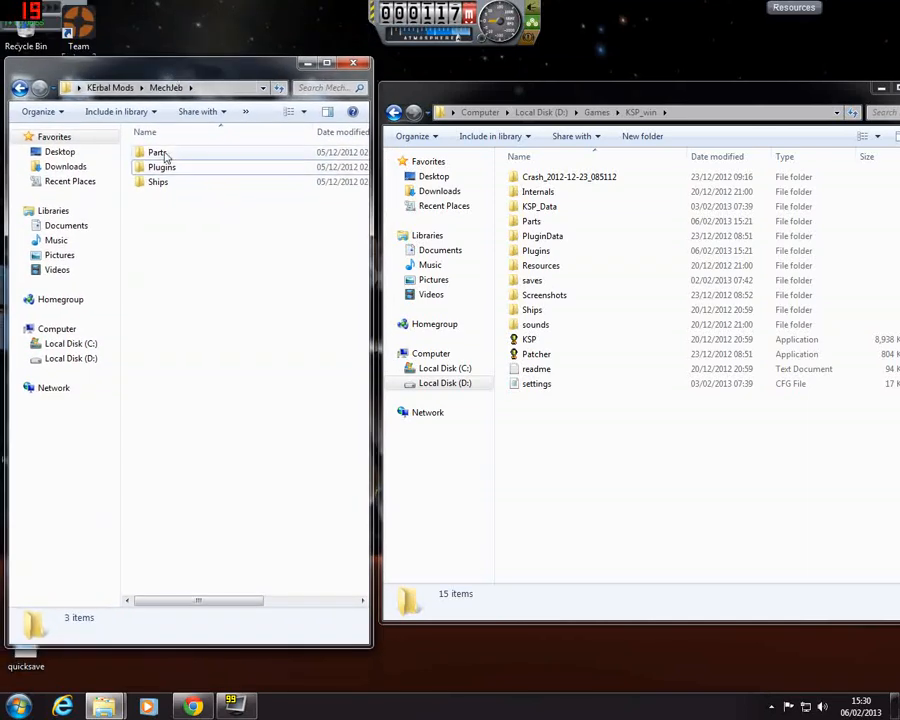
left_click(156, 152)
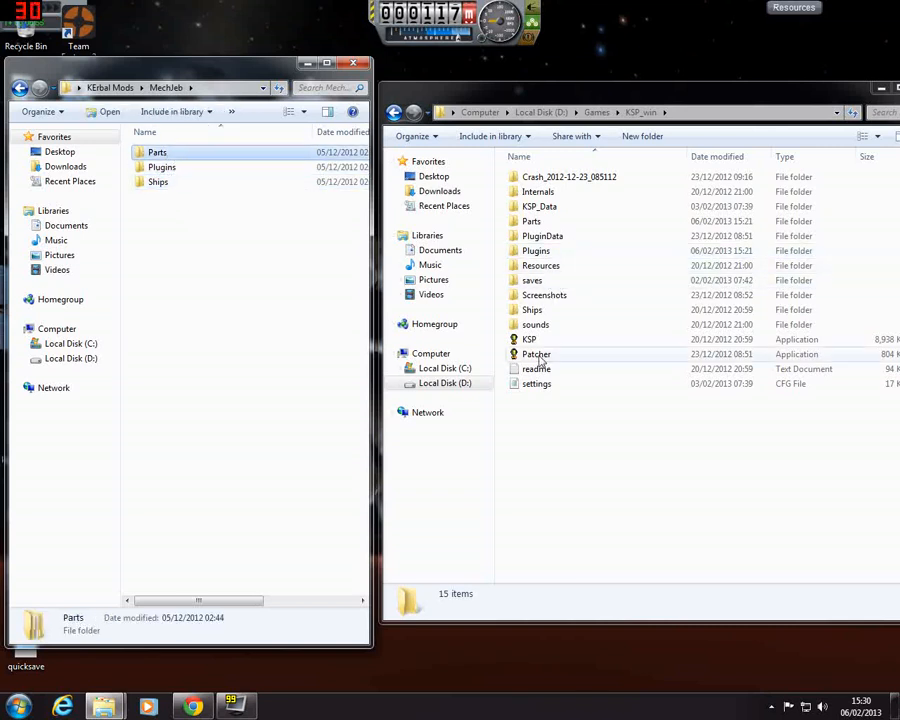
left_click(536, 250)
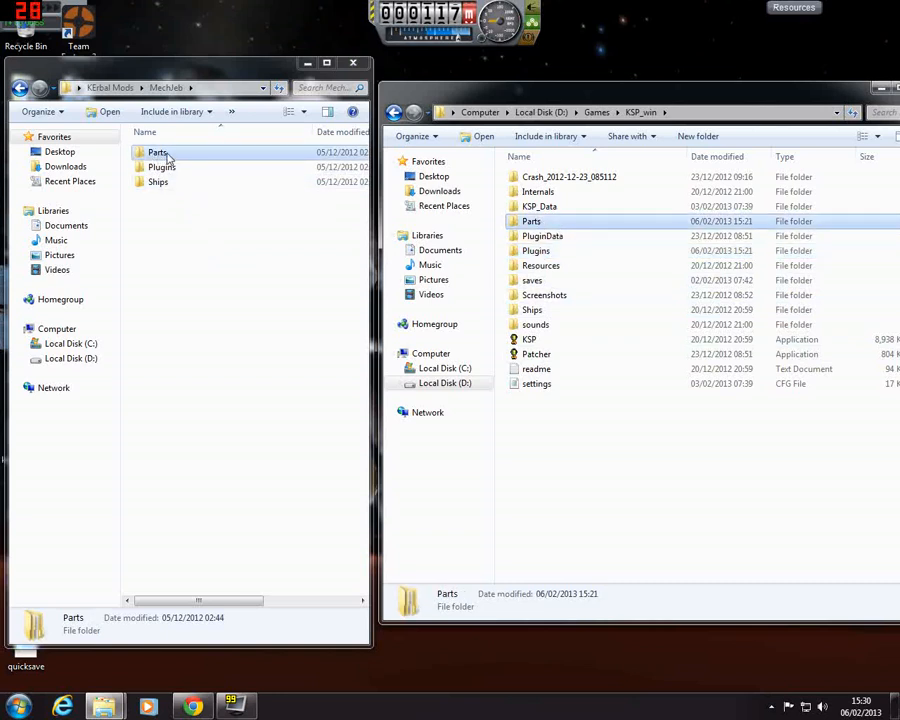
double_click(156, 152)
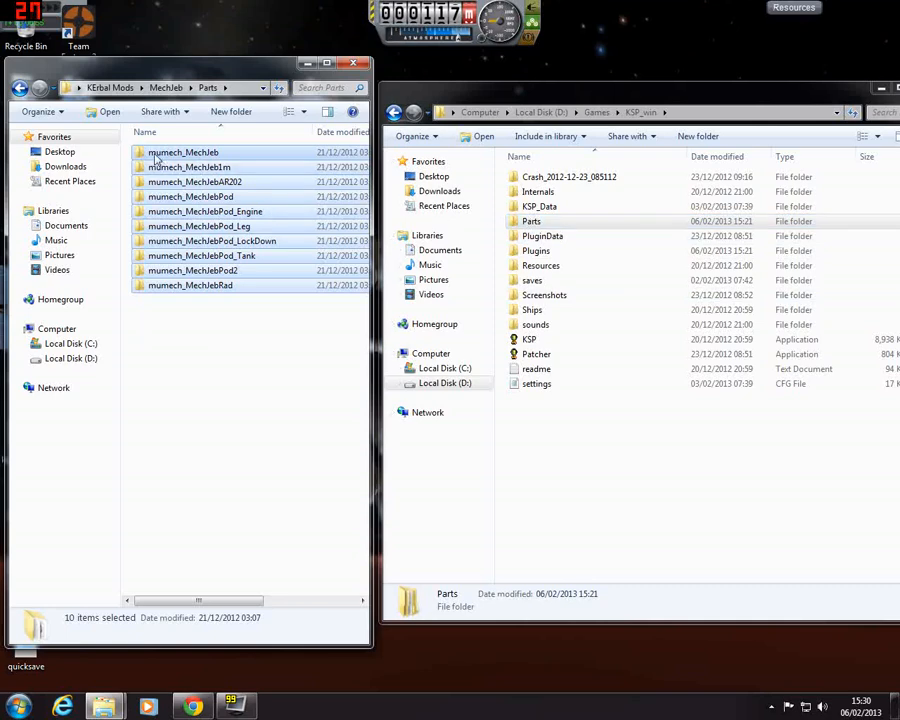
- Copy the mumech MechJeb part folders into KSP_win's Parts folder, bringing it to 138 items
left_click(532, 220)
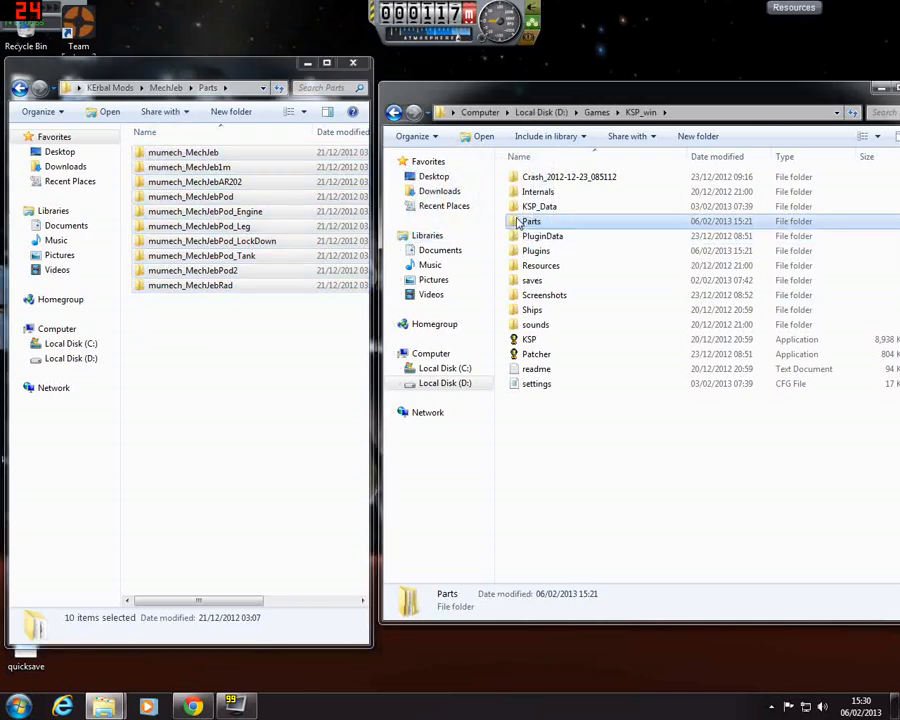
double_click(532, 220)
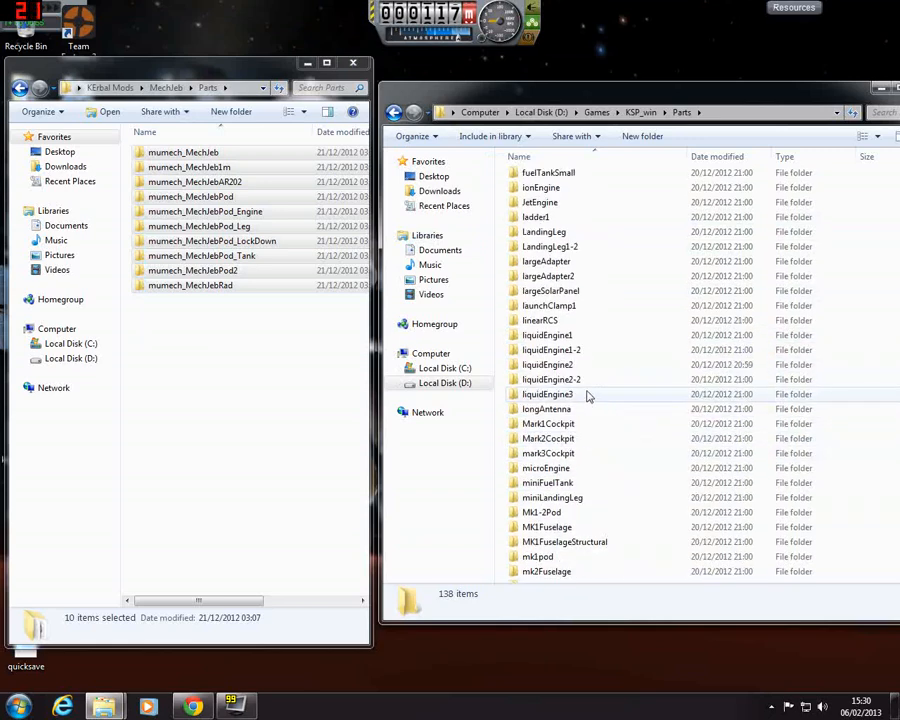
left_click(394, 112)
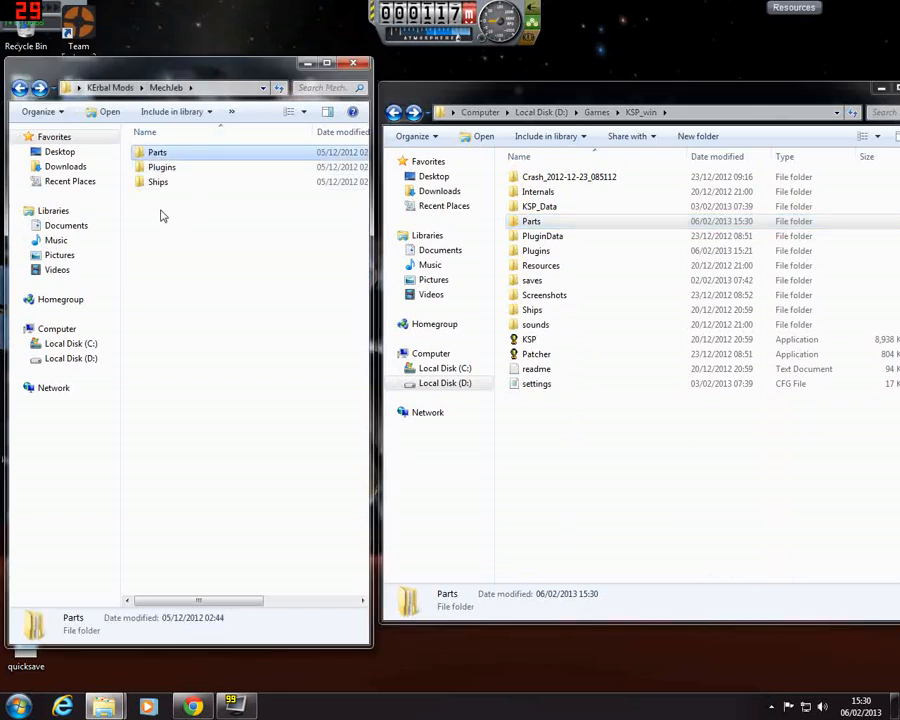
mouse_move(180, 220)
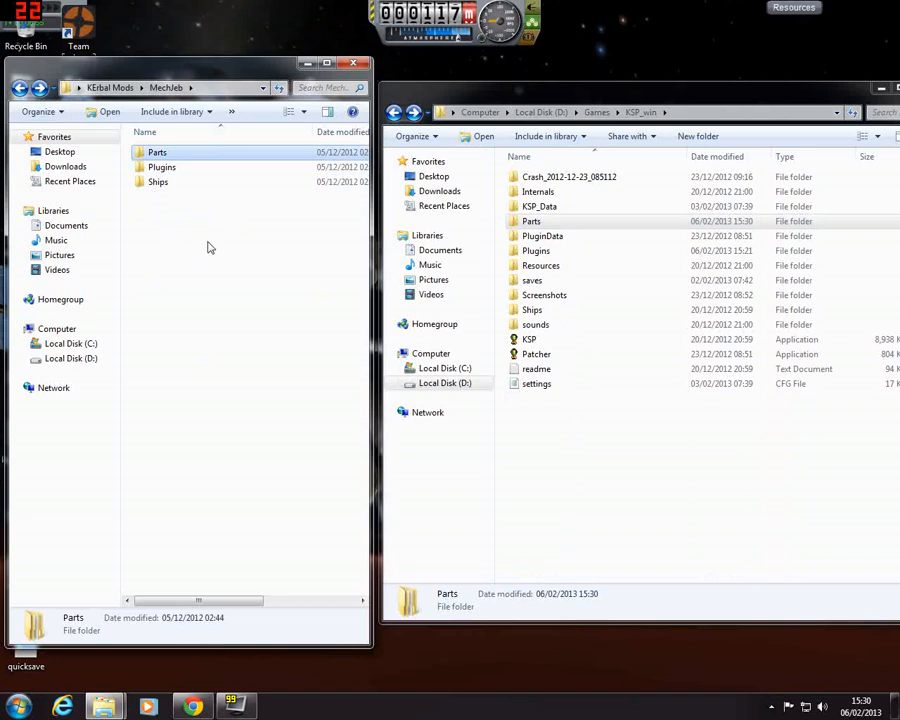
mouse_move(188, 210)
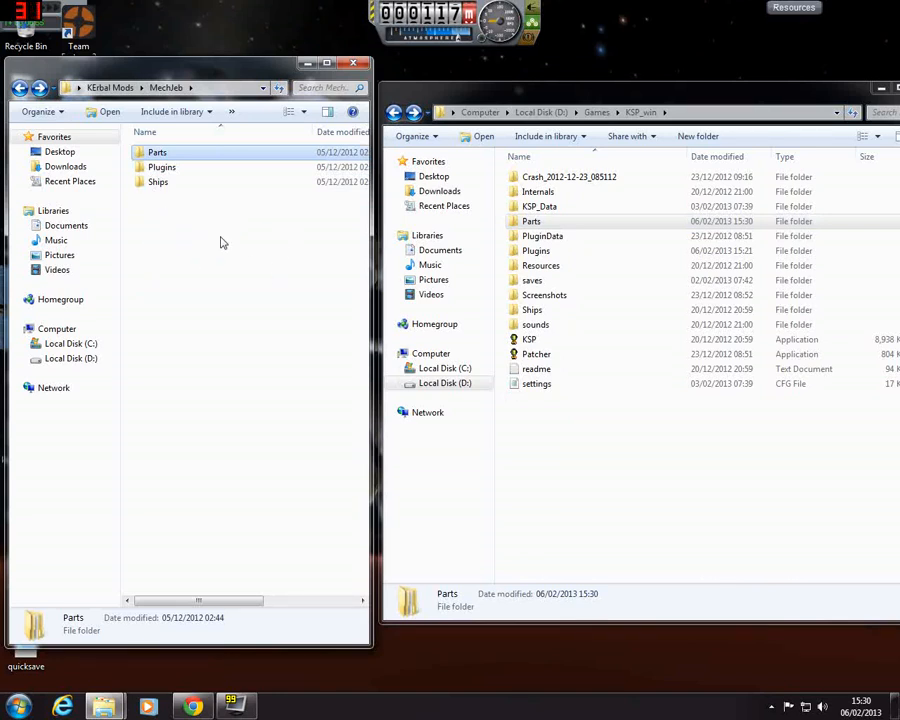
mouse_move(164, 170)
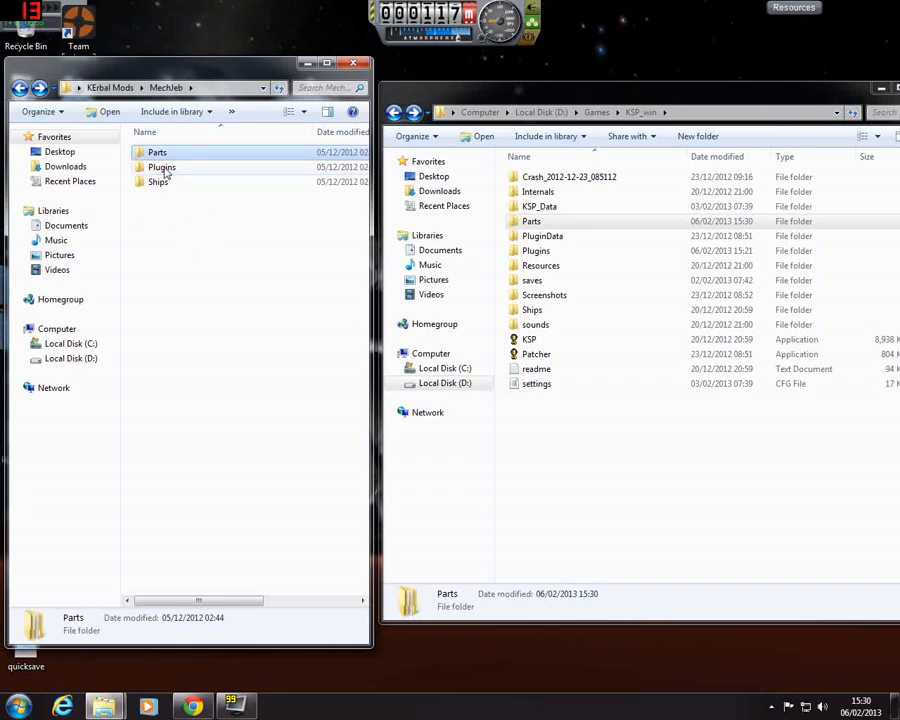
- Copy MechJeb Pod 2.0 Kit from MechJeb's Ships\VAB into KSP_win\Ships\VAB and return to KSP_win
double_click(160, 168)
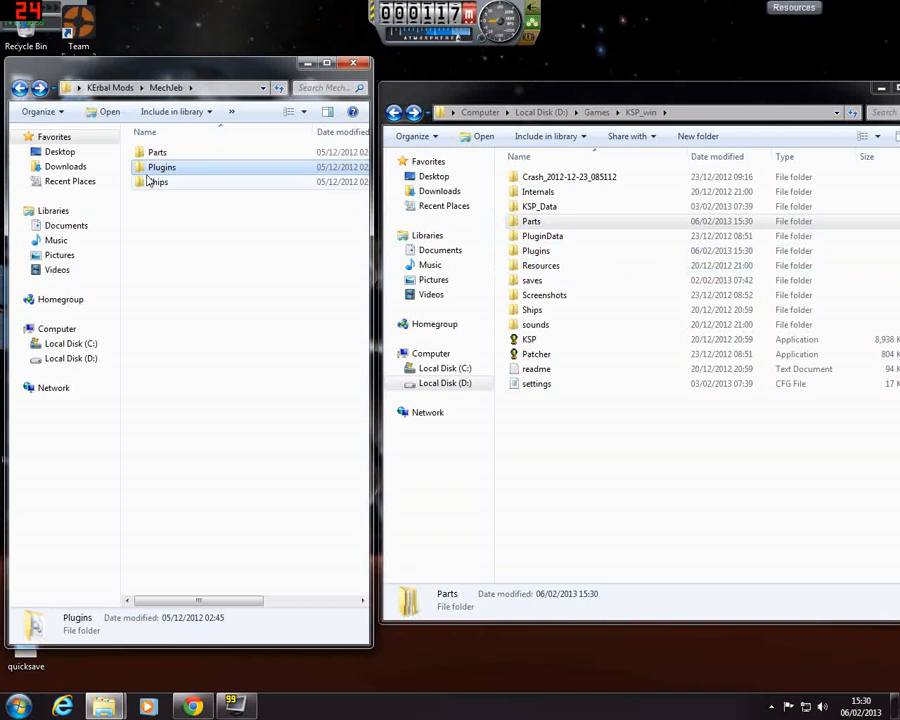
double_click(156, 182)
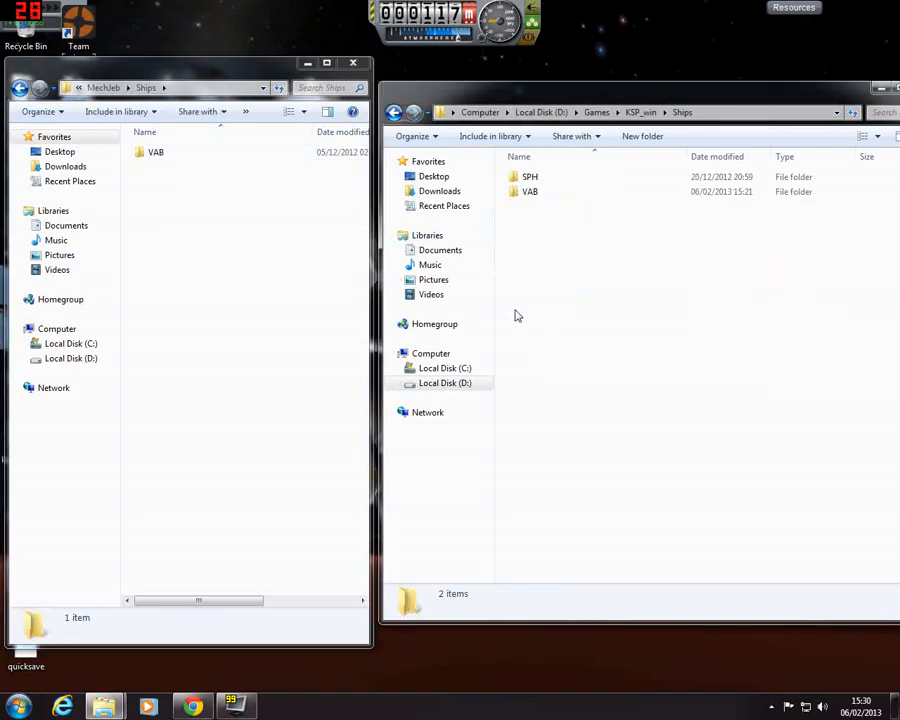
mouse_move(528, 192)
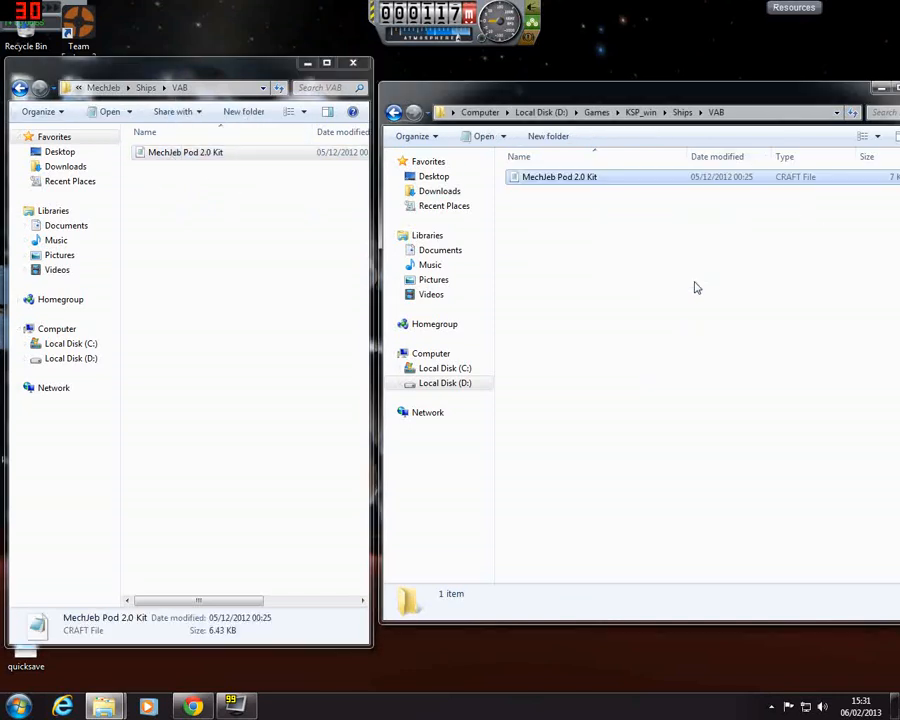
left_click(394, 112)
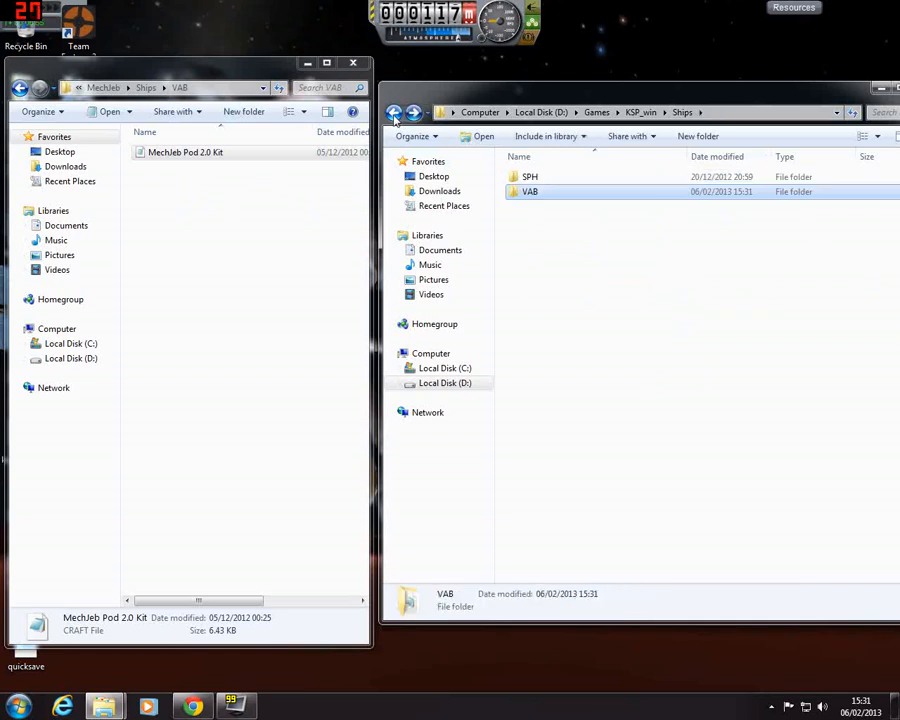
left_click(394, 112)
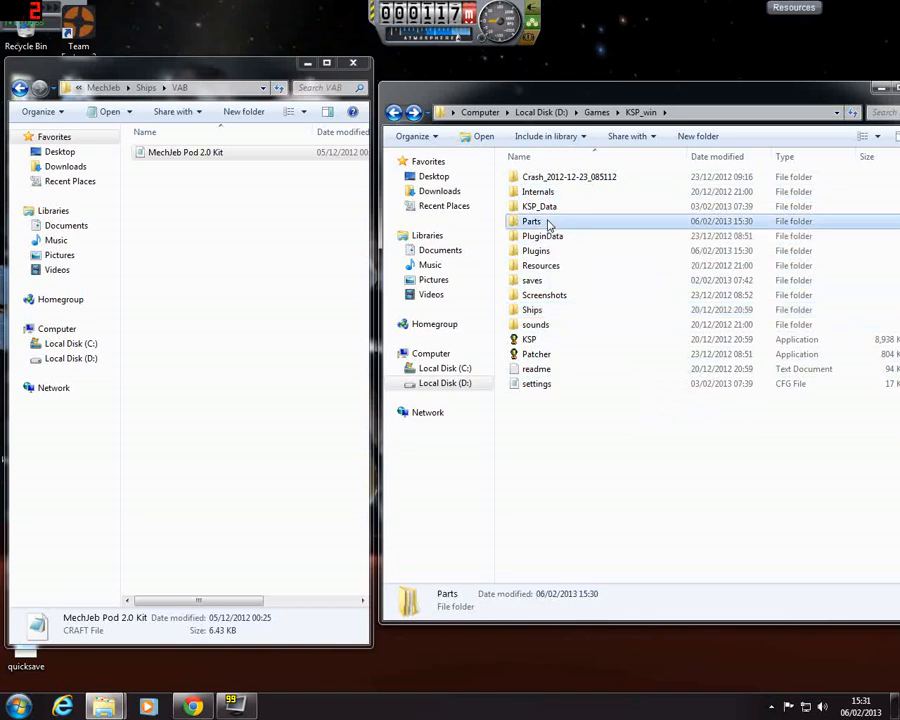
- Browse KSP_win\Parts down to the copied mumech_MechJeb part folders
double_click(532, 220)
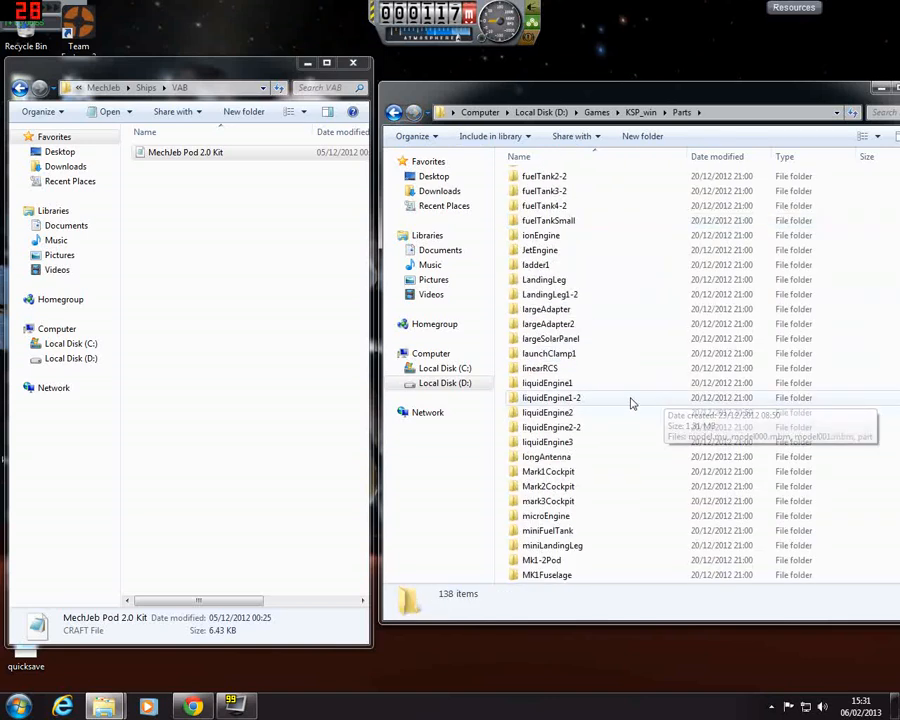
scroll("down", 3)
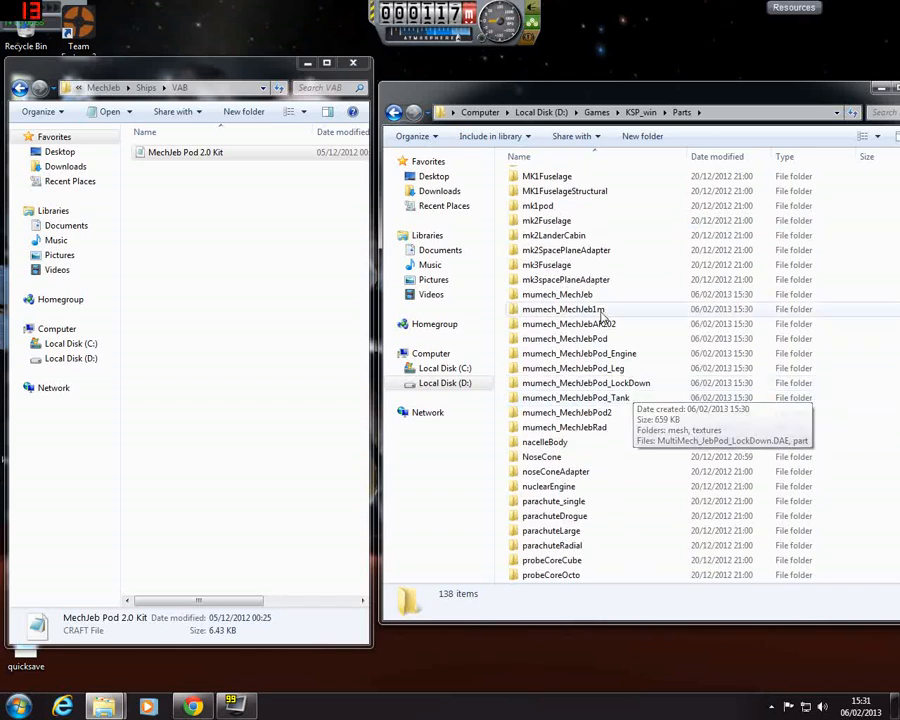
mouse_move(640, 360)
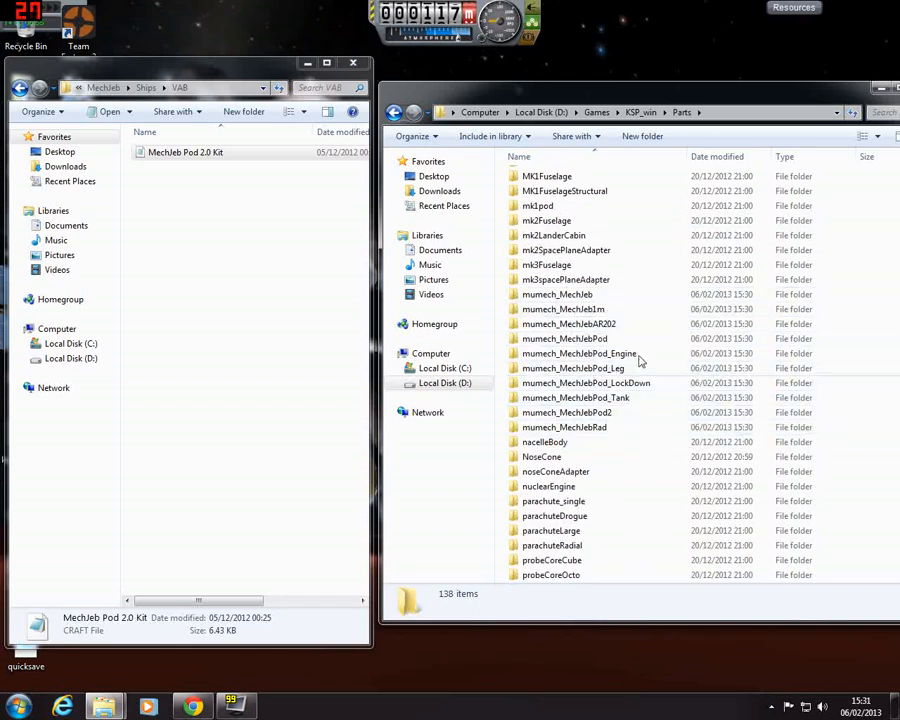
mouse_move(564, 428)
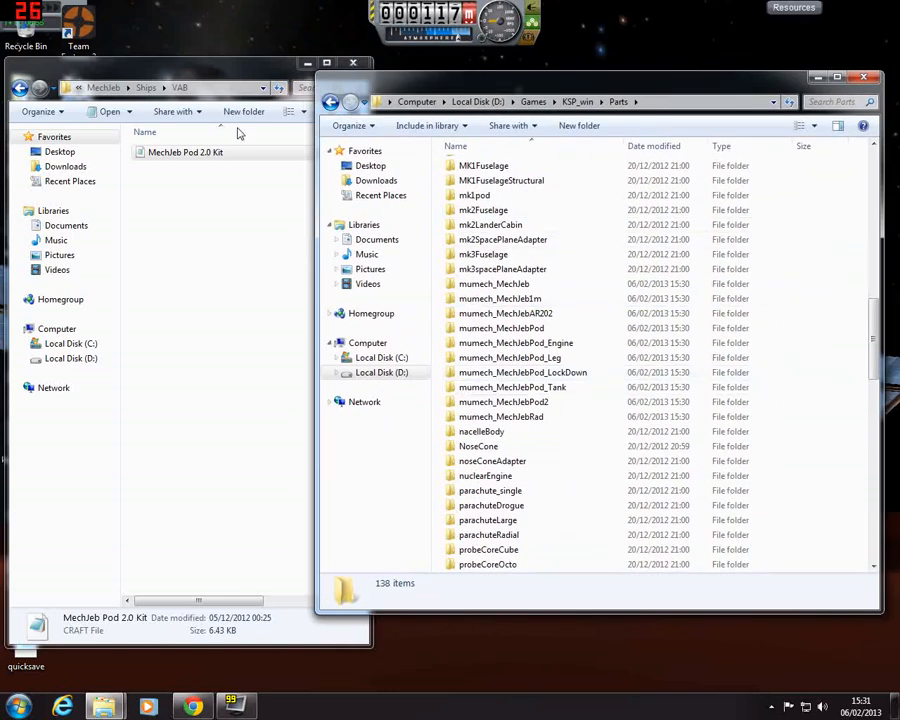
- Delete the extracted MechJeb folder from Kerbal Mods and extract the Kosmos zip to Kosmos_SSPP_R1
left_click(20, 88)
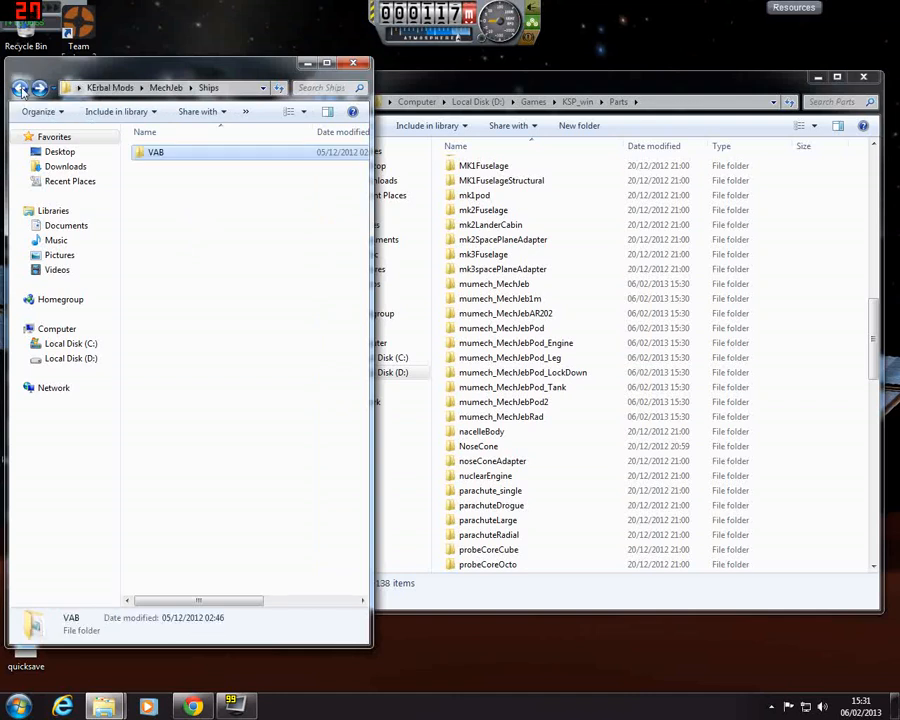
left_click(20, 88)
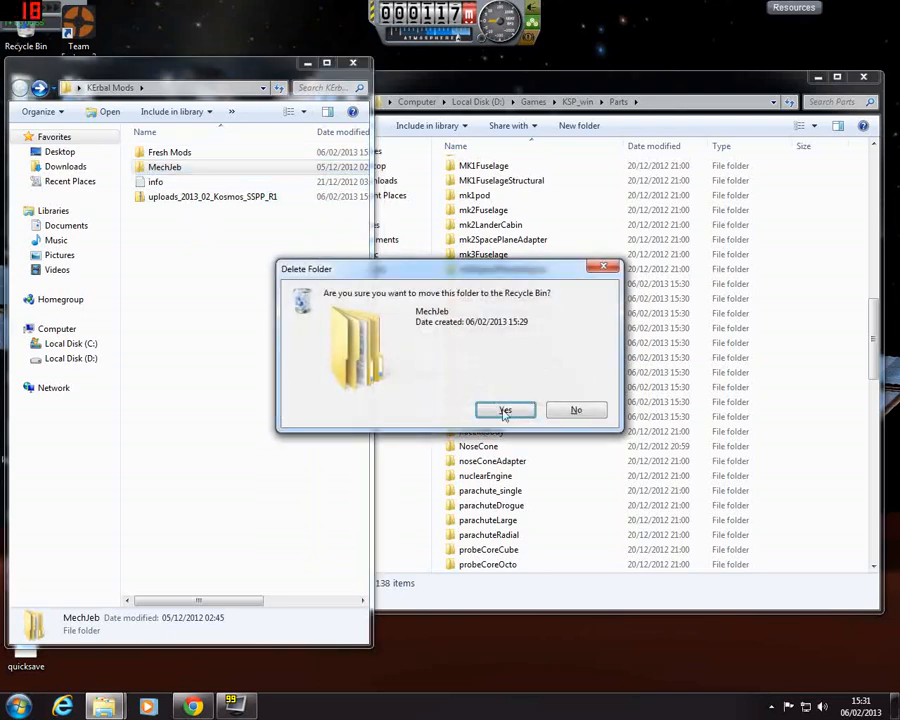
left_click(504, 410)
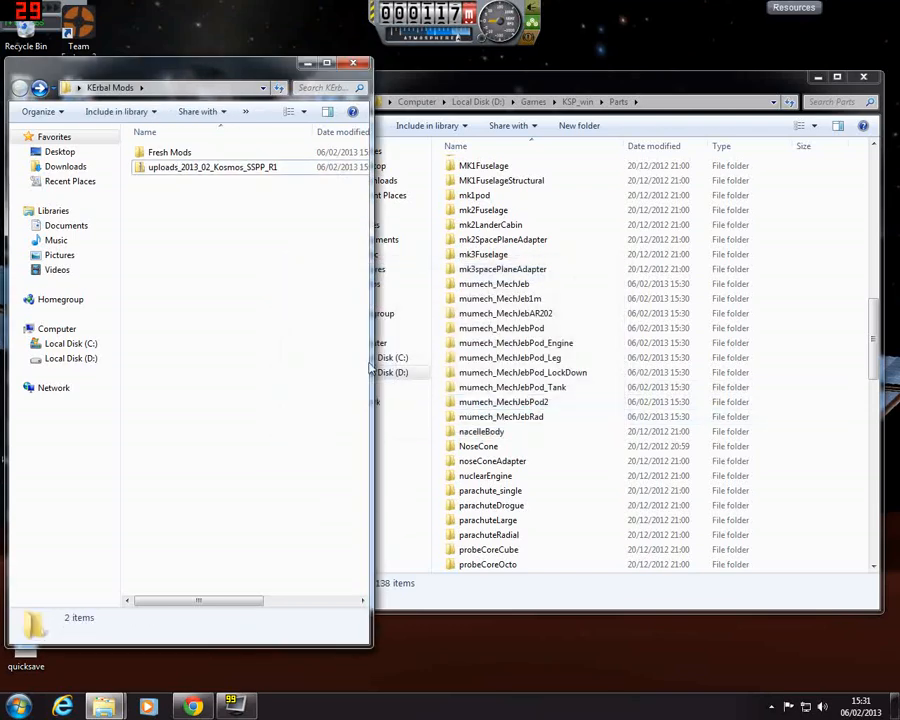
right_click(212, 168)
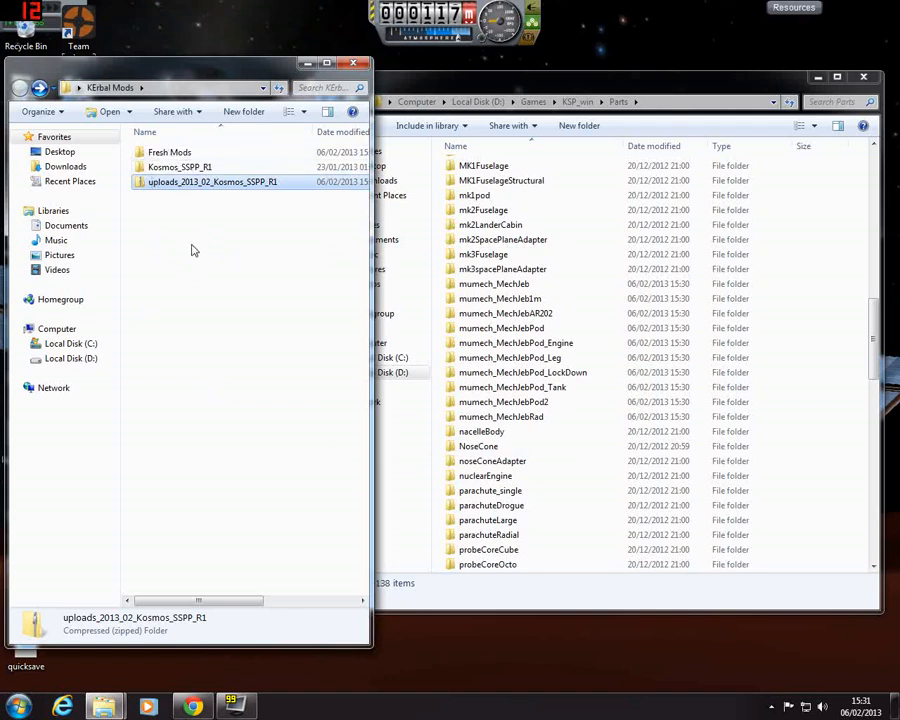
mouse_move(184, 264)
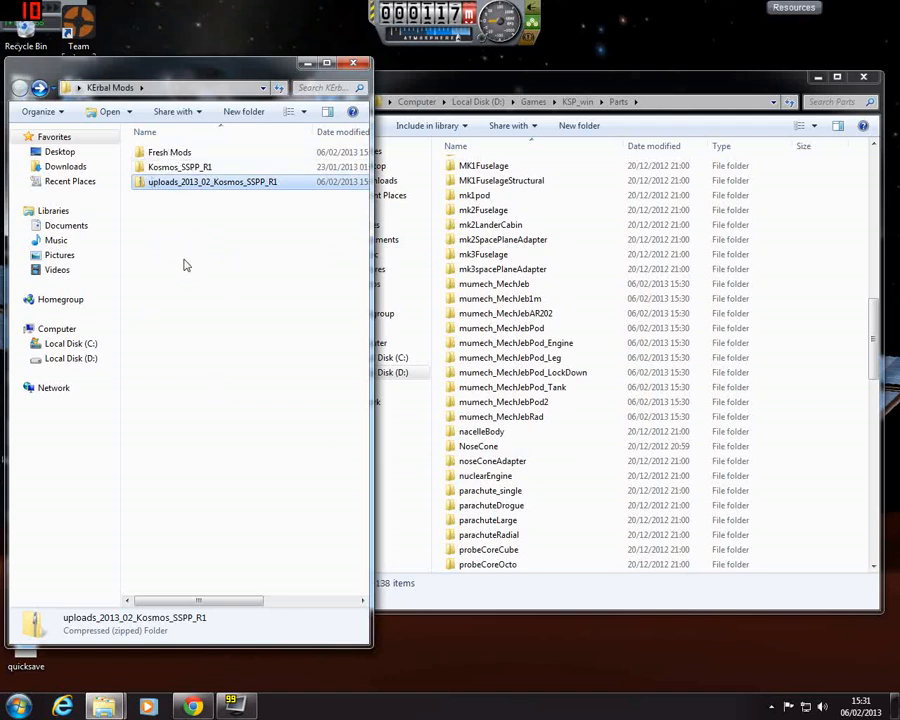
- Select the extracted Kosmos_SSPP_R1 folder in Kerbal Mods beside the KSP_win window
left_click(180, 168)
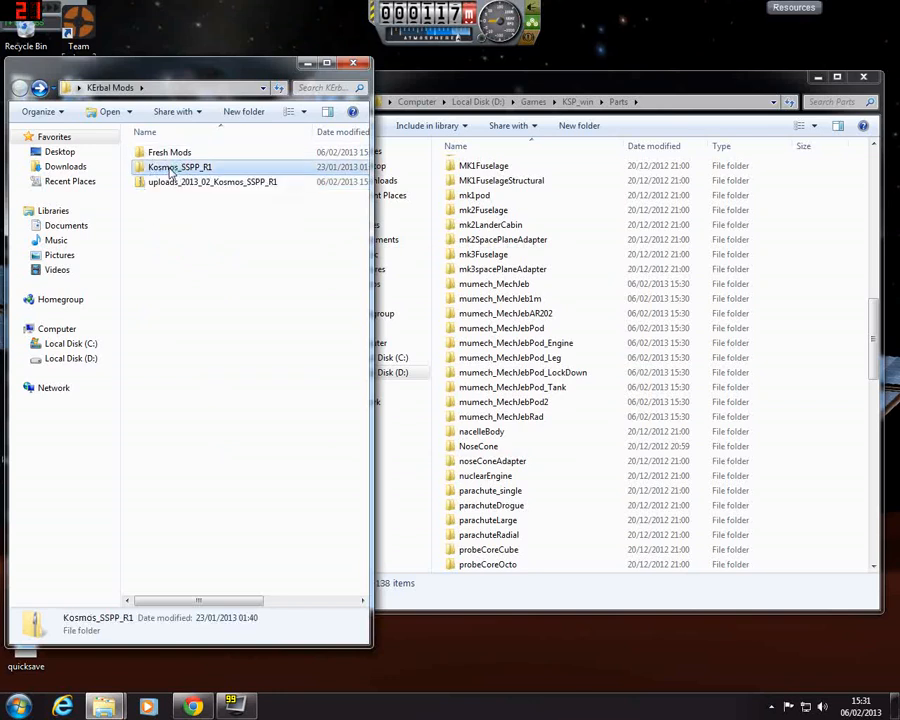
mouse_move(180, 168)
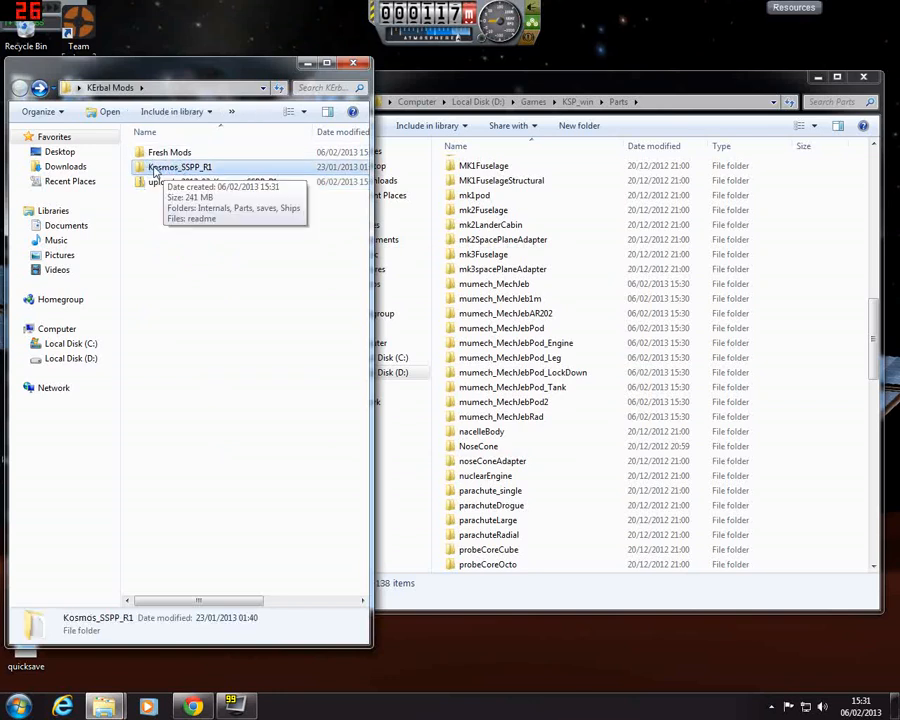
mouse_move(182, 258)
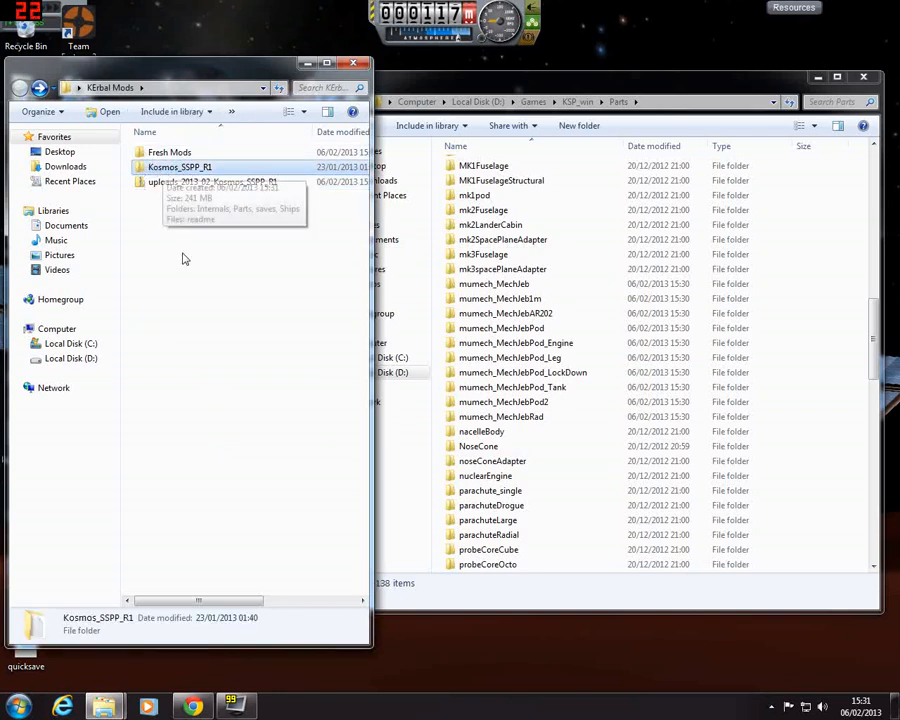
mouse_move(170, 408)
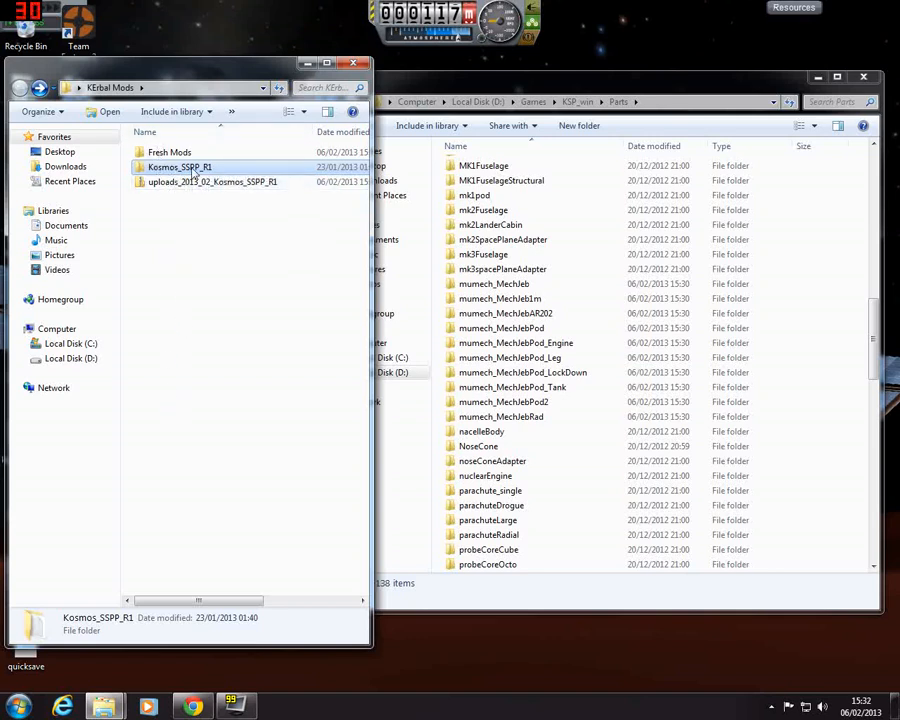
mouse_move(180, 168)
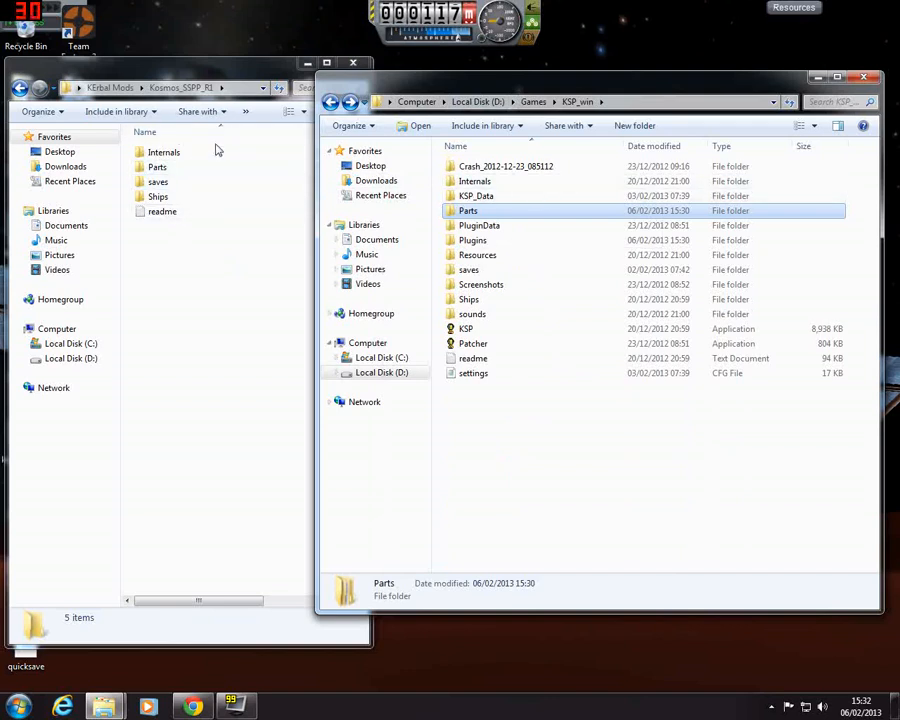
left_click(474, 180)
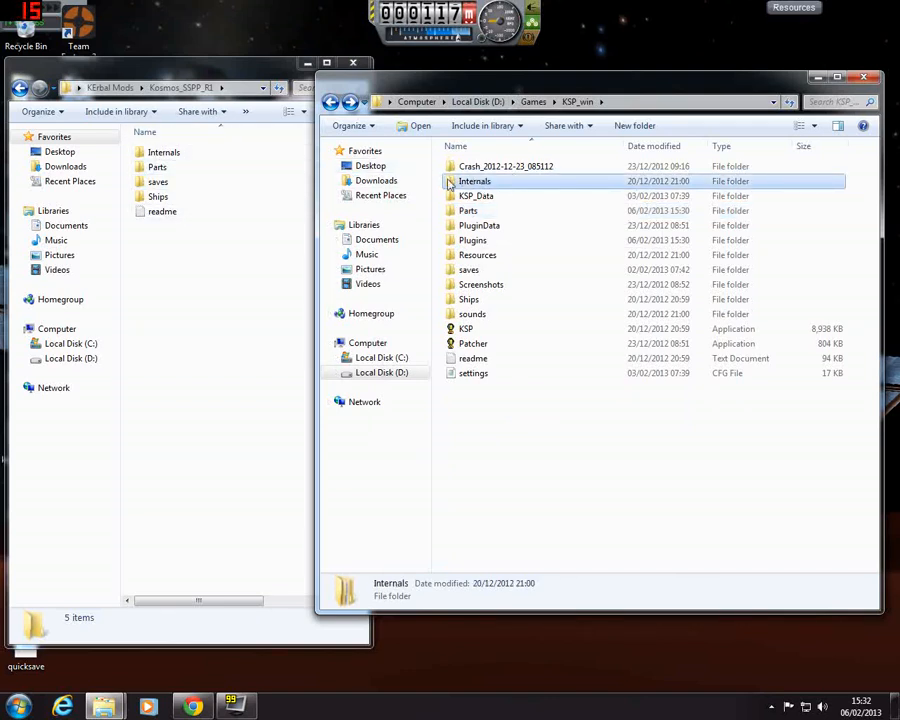
double_click(474, 180)
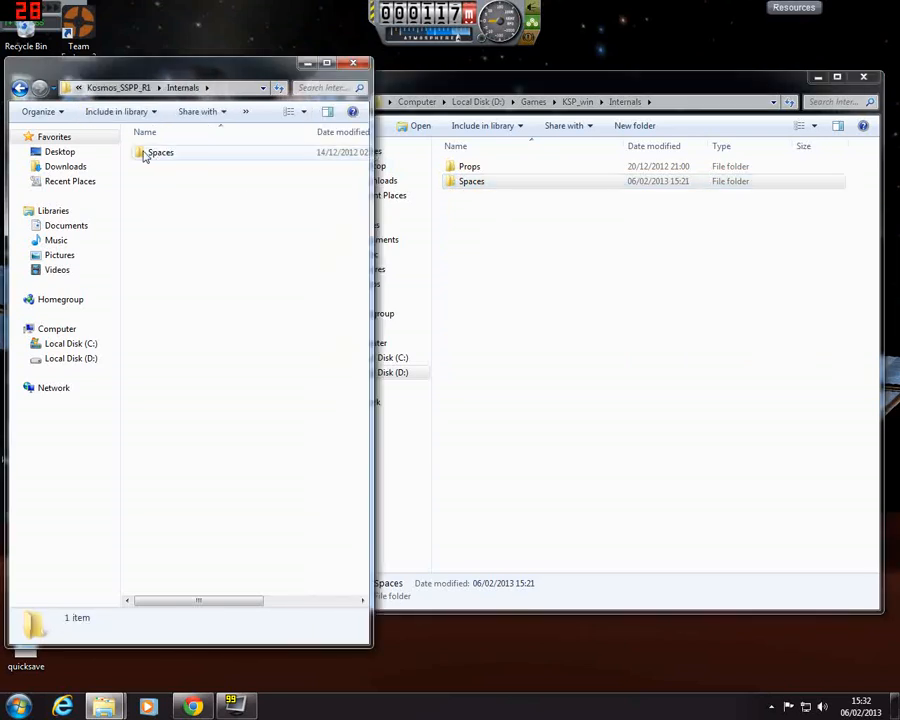
double_click(160, 152)
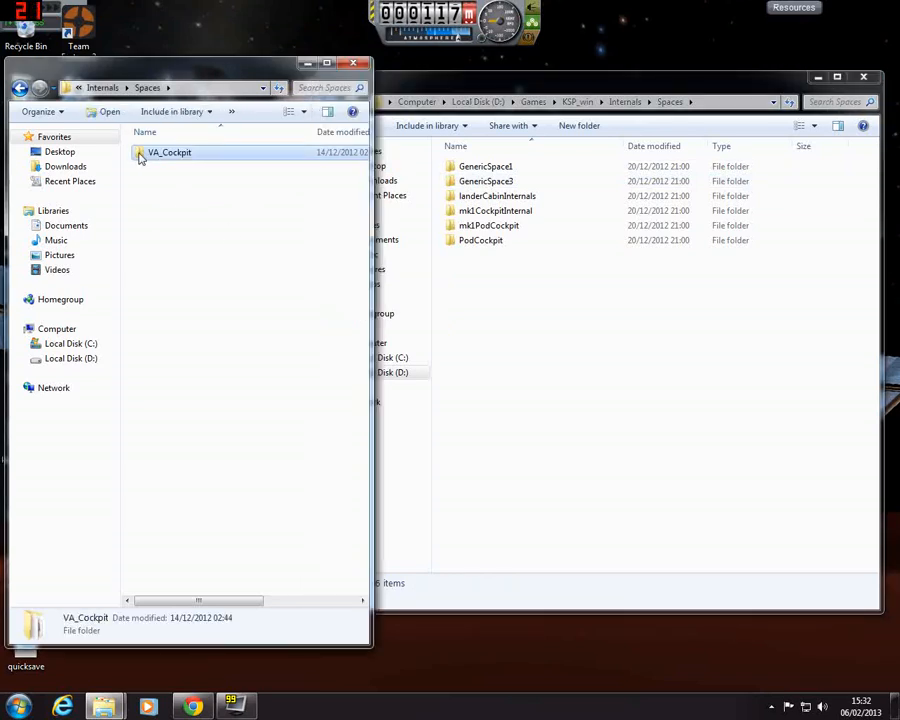
double_click(168, 152)
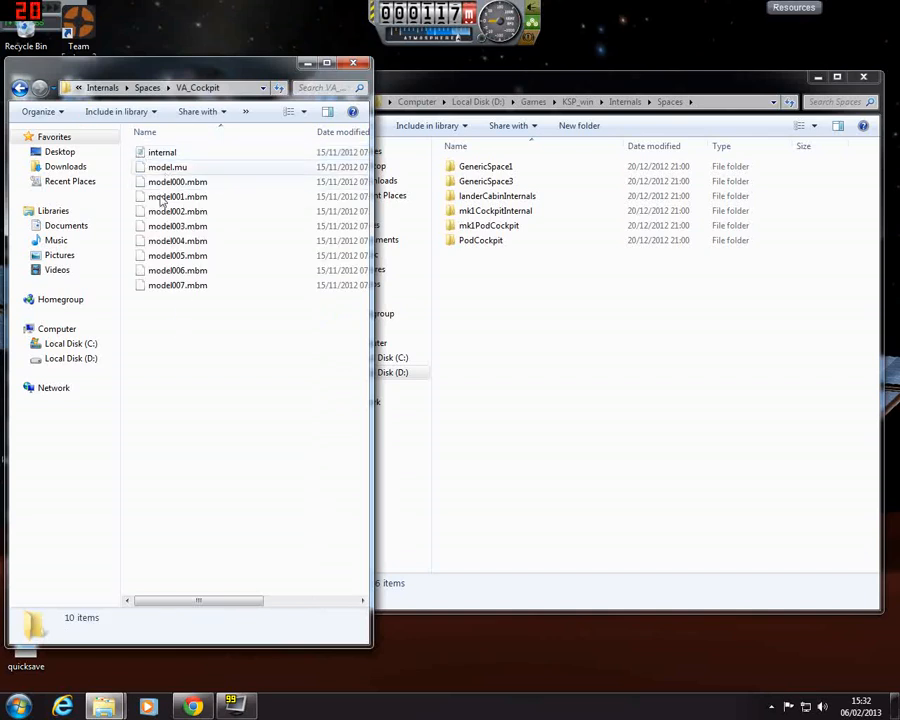
left_click(482, 240)
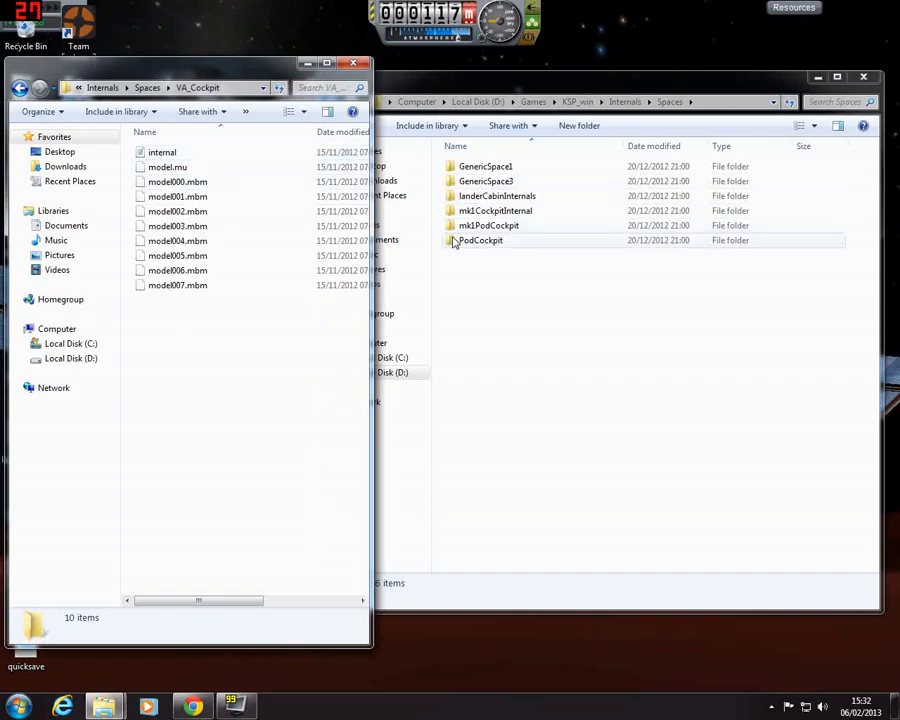
left_click(482, 240)
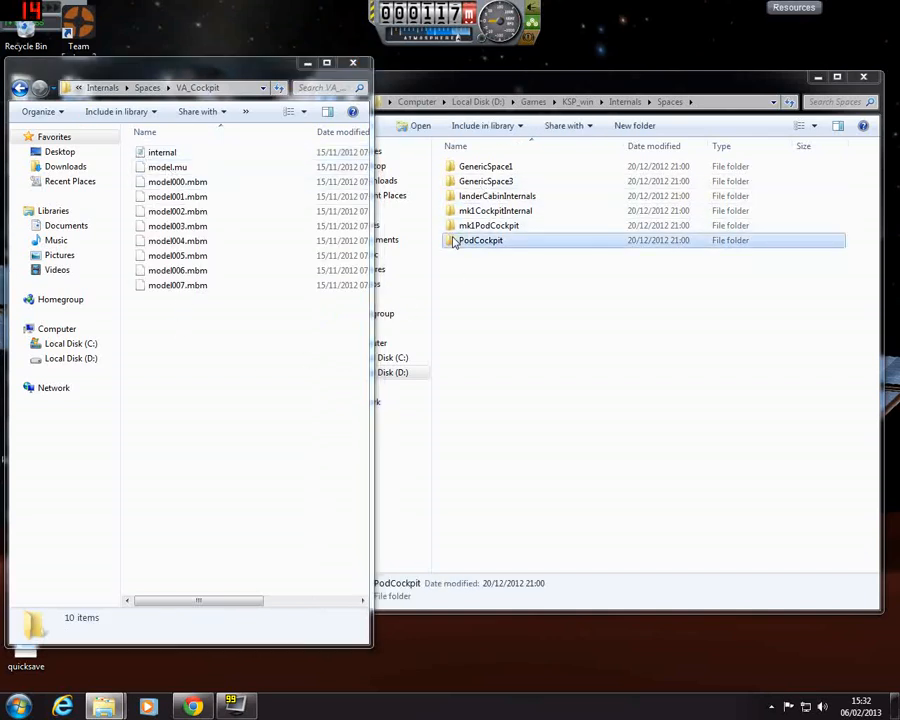
double_click(480, 240)
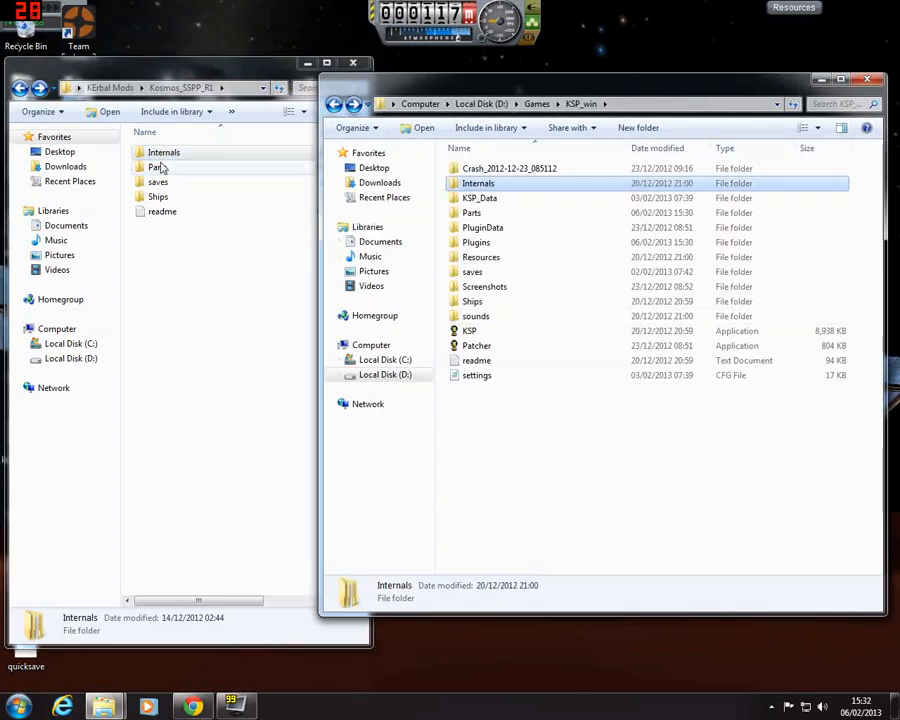
- Copy the 30 Kosmos part folders from the mod's Parts into KSP_win\Parts
left_click(156, 168)
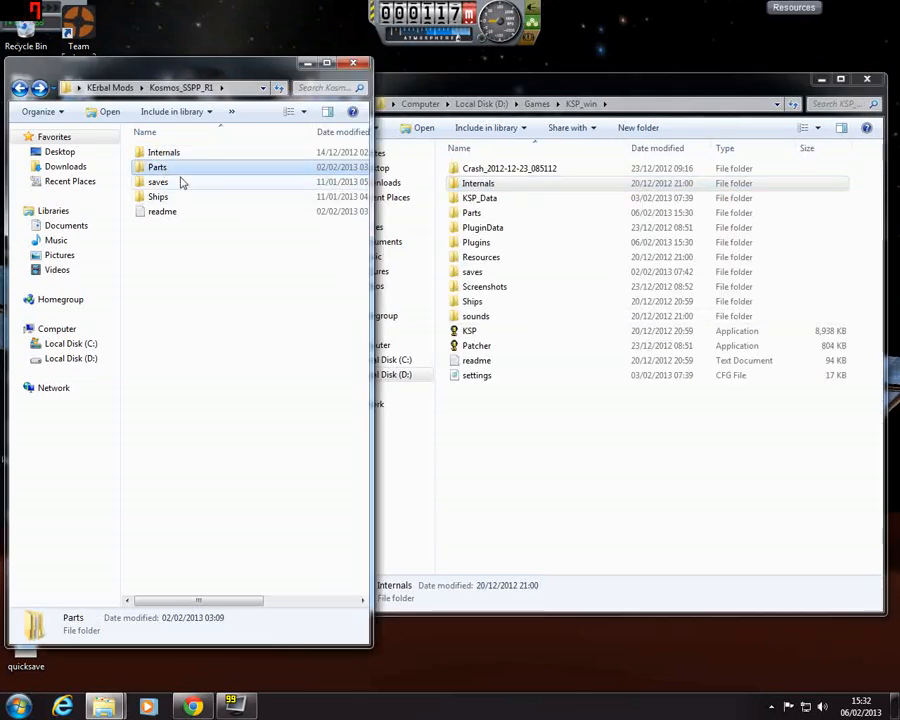
double_click(156, 168)
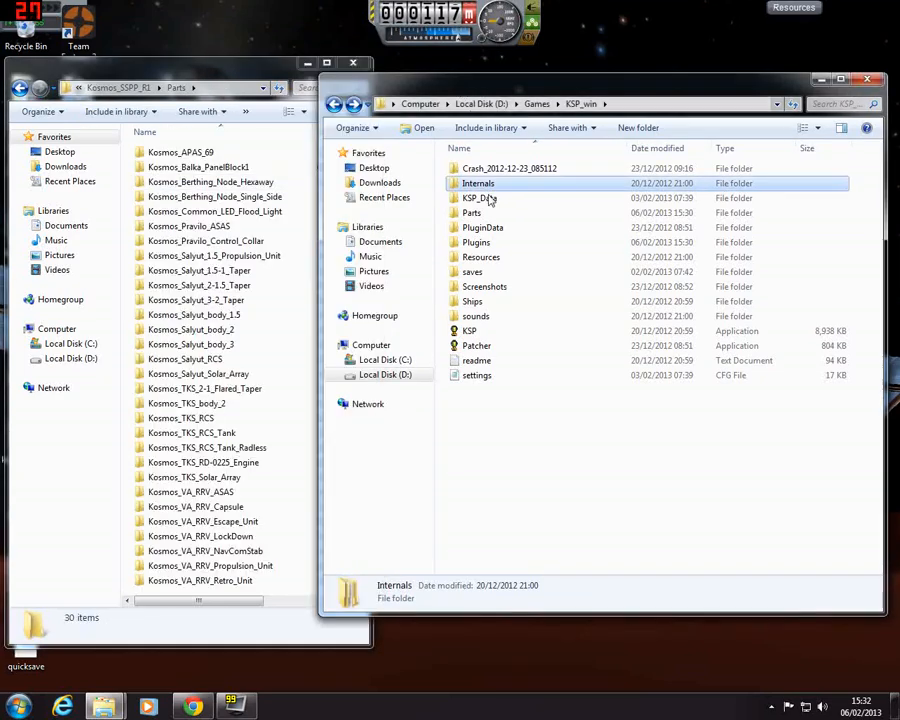
double_click(472, 212)
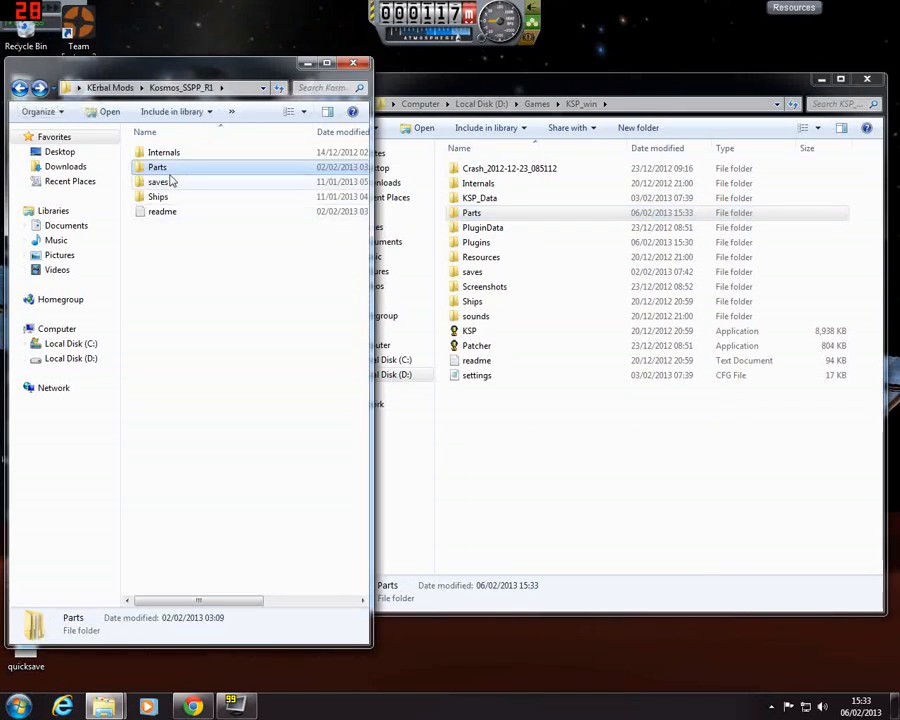
- Inspect the KOSMOS Inspiration save in the mod's saves folder, then reach its Ships folder
double_click(160, 182)
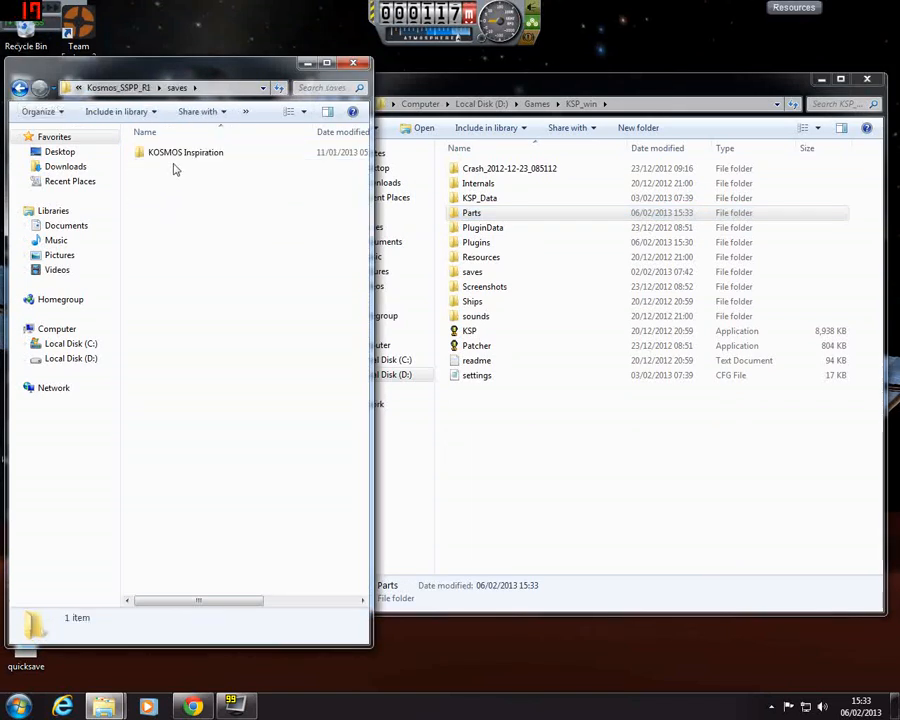
left_click(184, 152)
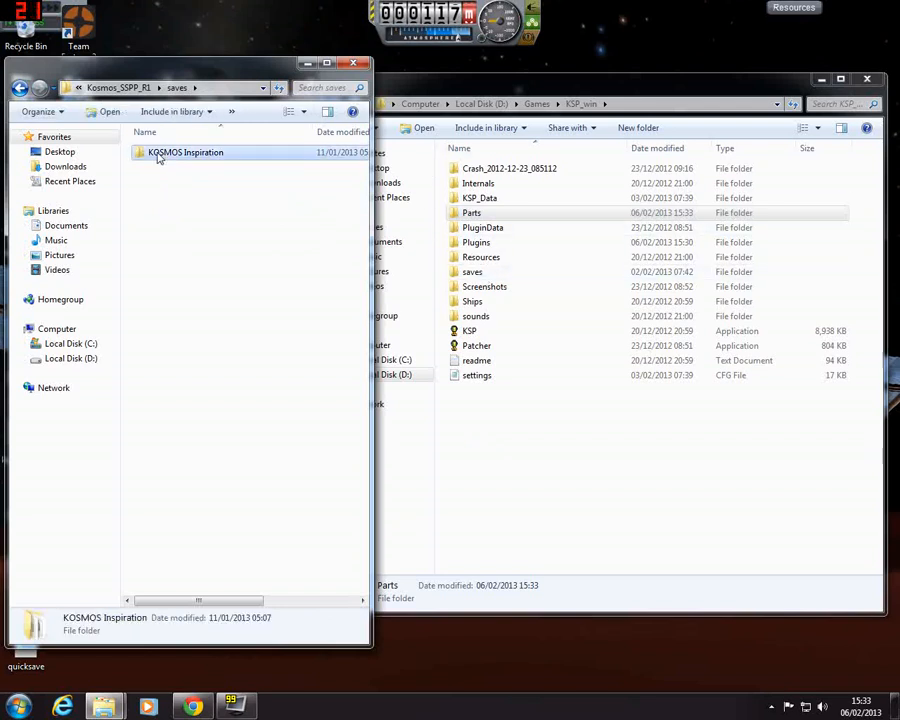
double_click(184, 152)
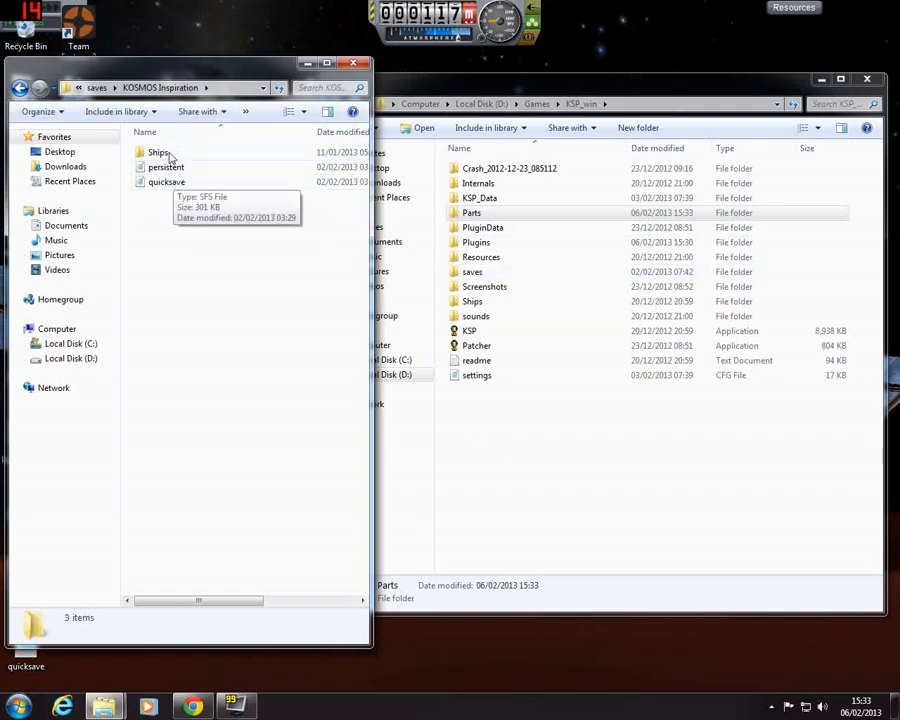
mouse_move(168, 182)
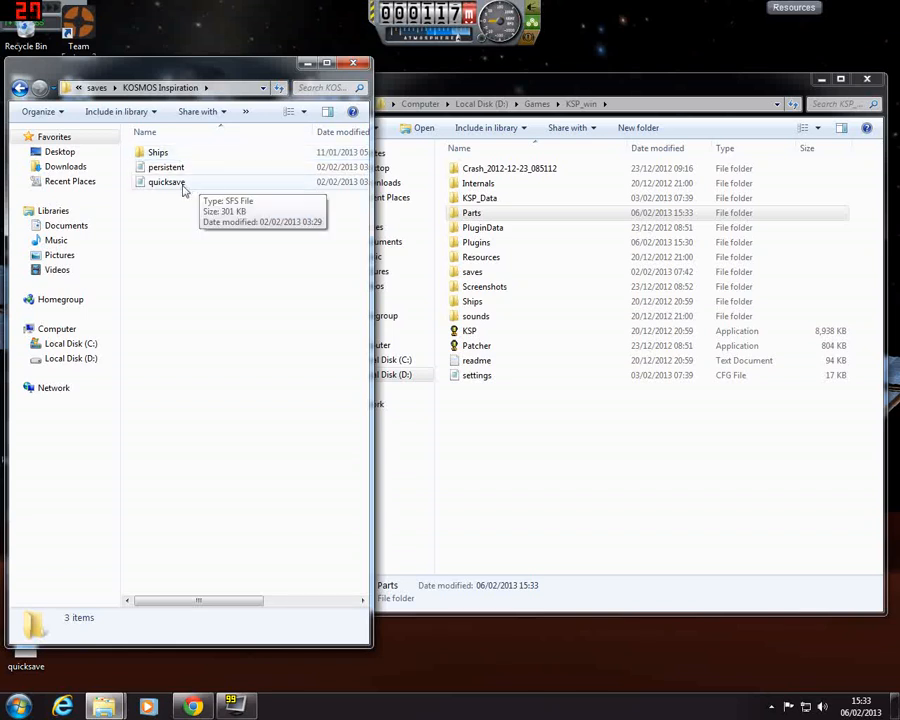
left_click(600, 104)
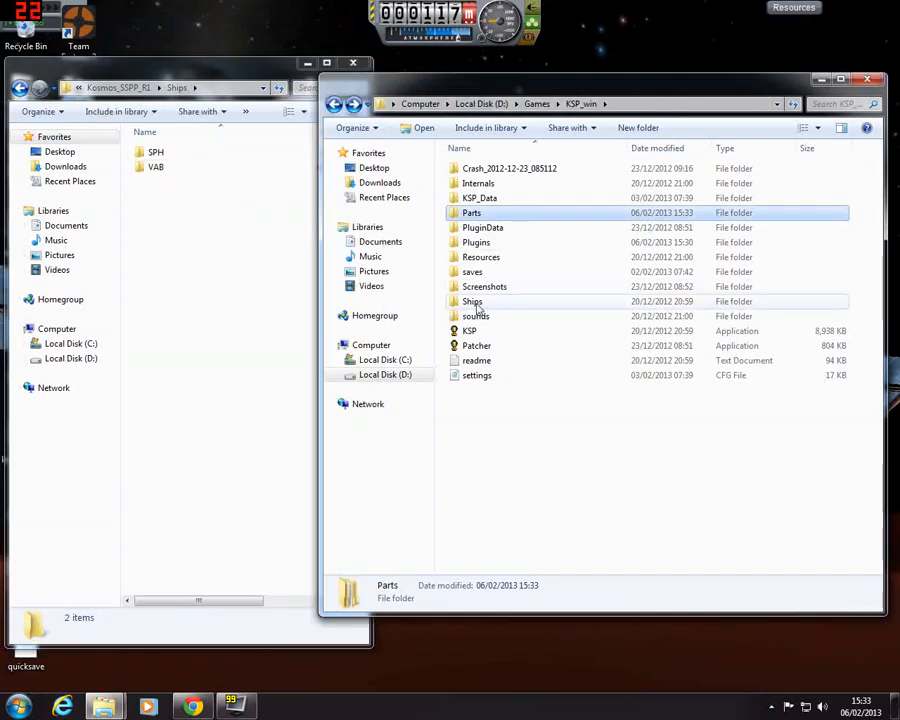
- Copy the Kosmos SPH and VAB craft into KSP_win\Ships and return to KSP_win
double_click(472, 300)
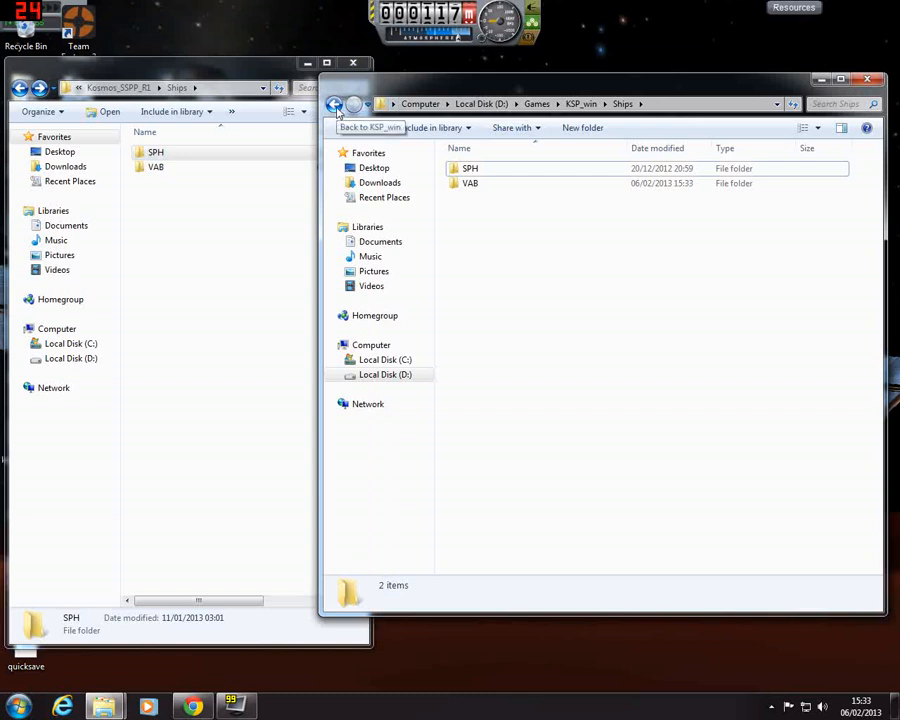
left_click(336, 104)
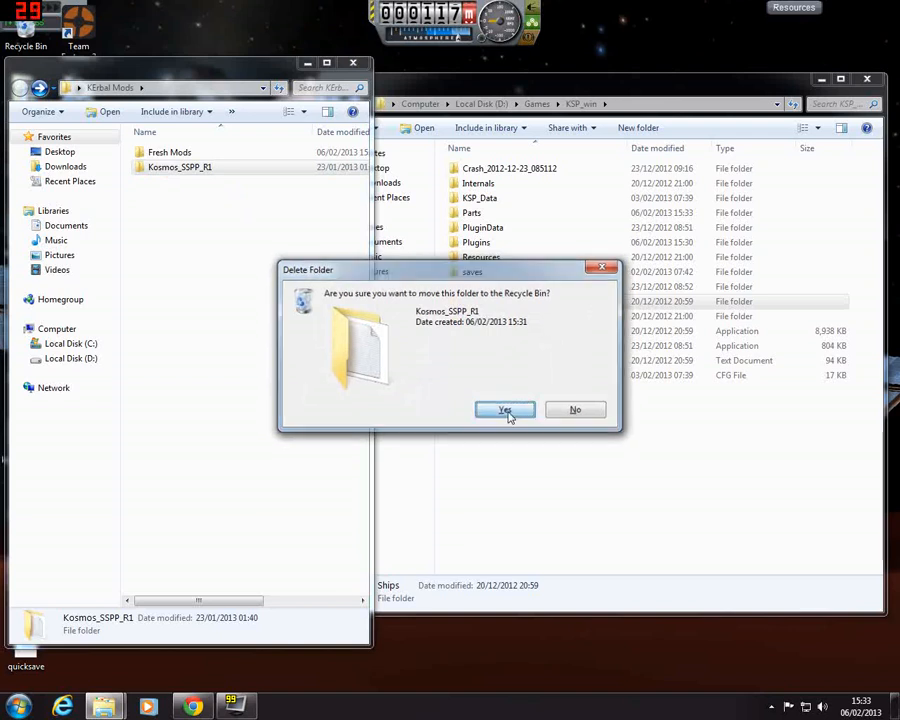
- Delete the extracted Kosmos_SSPP_R1 folder, leaving both mod zips in Fresh Mods
left_click(504, 408)
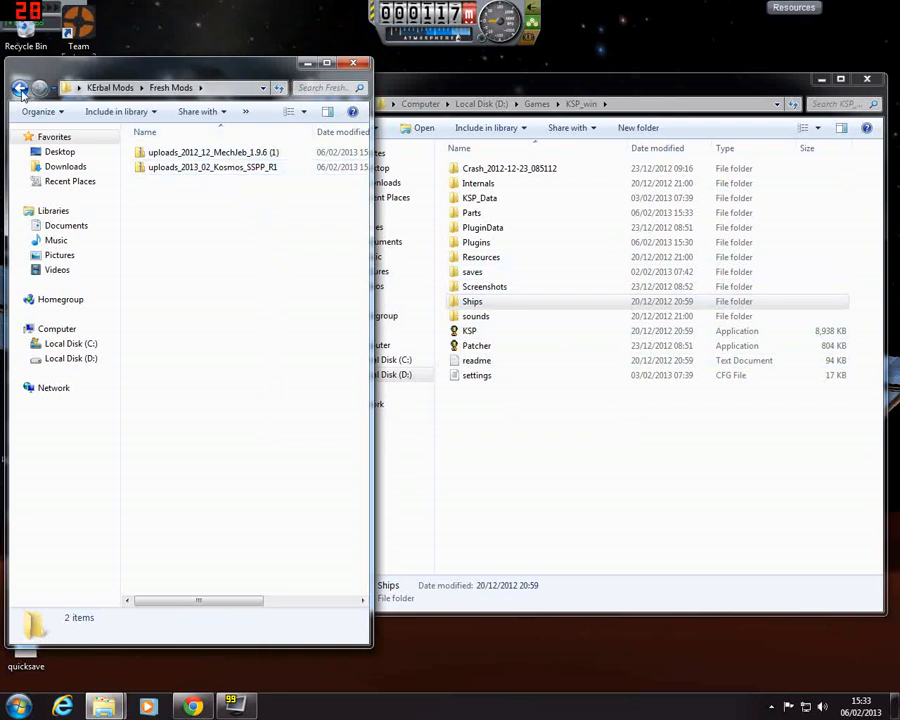
left_click(20, 88)
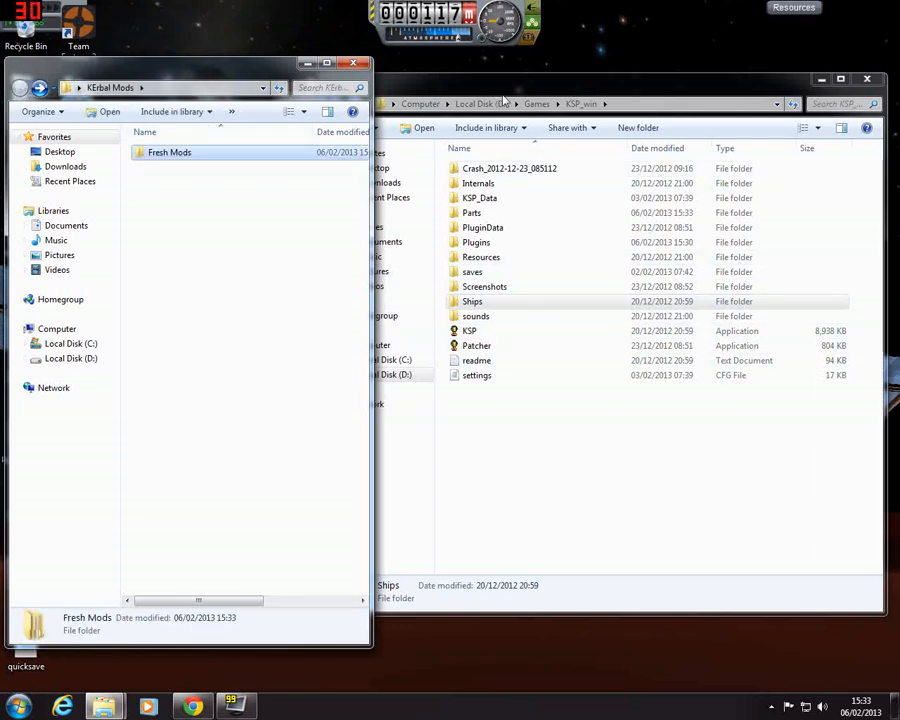